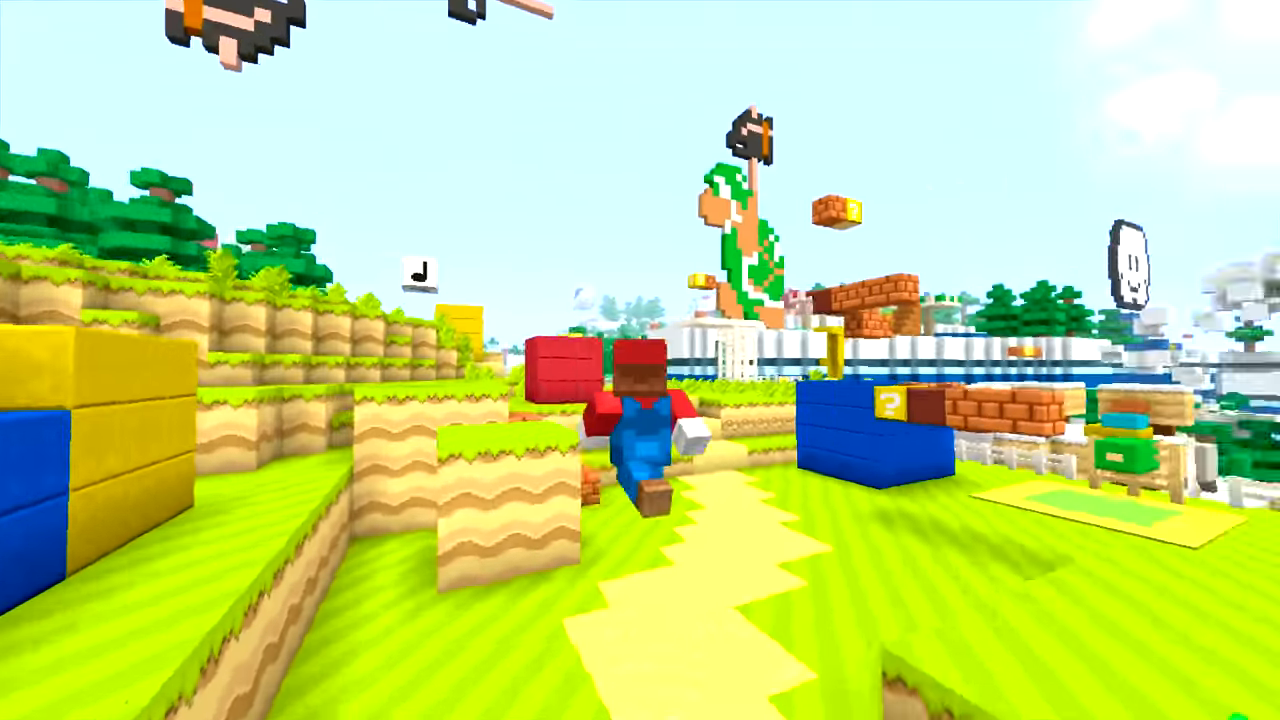
{"action": "mouse_move", "coordinate": [640, 360]}
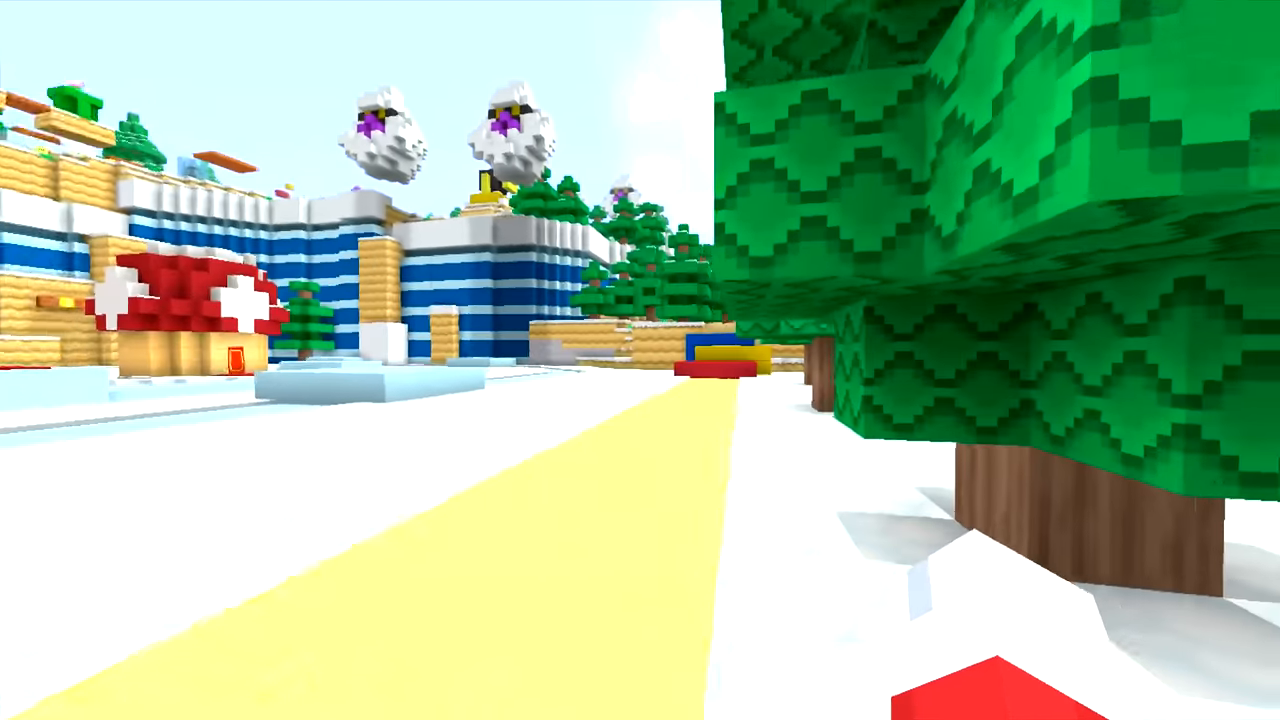
{"action": "mouse_move", "coordinate": [640, 360]}
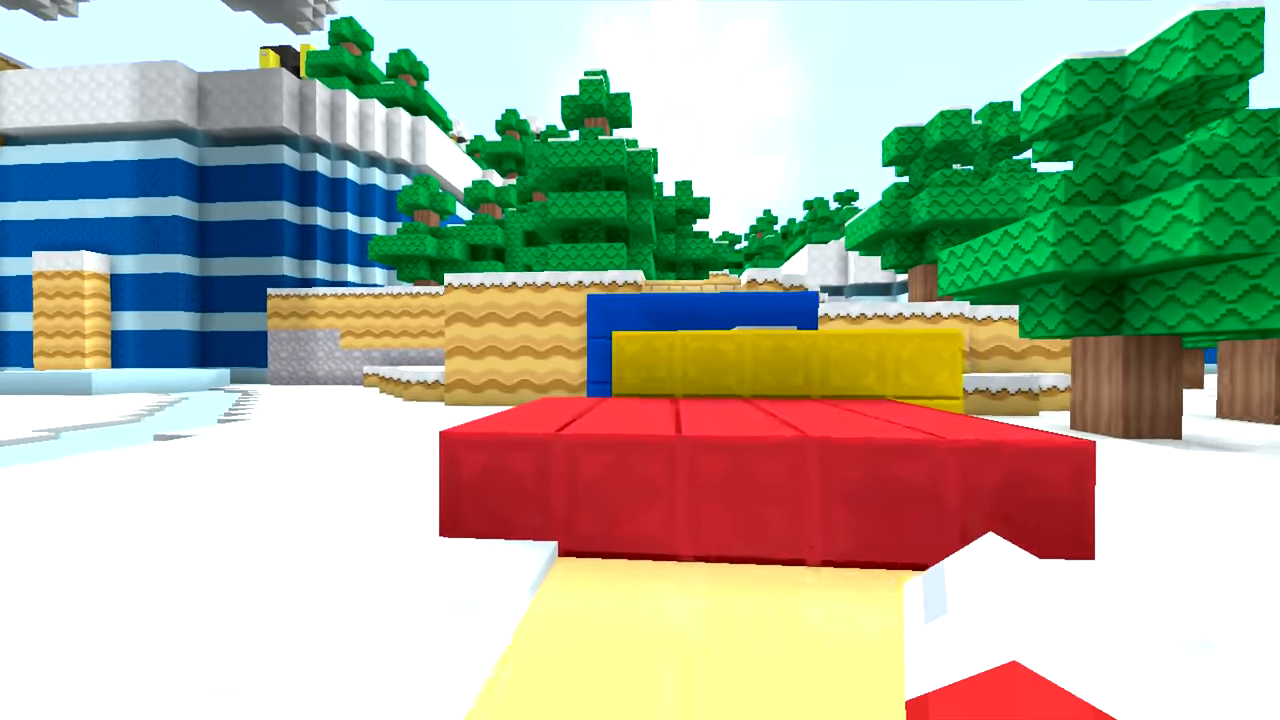
{"action": "mouse_move", "coordinate": [640, 360]}
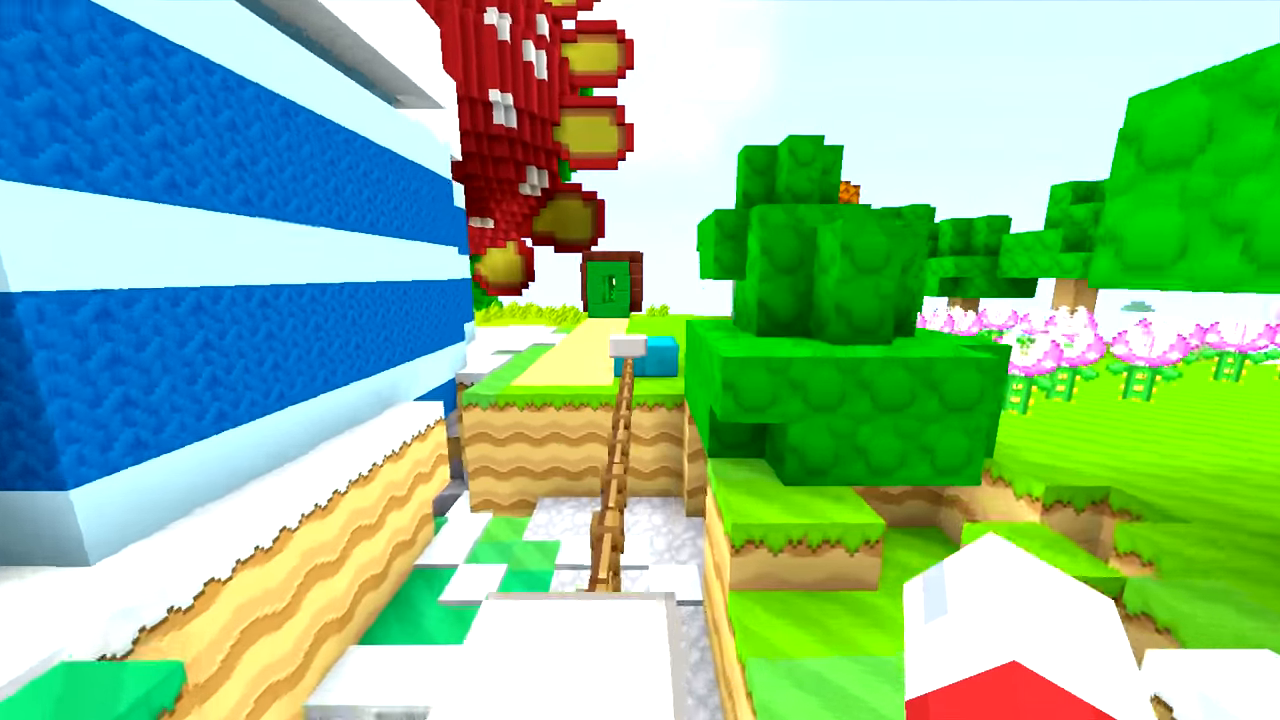
{"action": "mouse_move", "coordinate": [640, 360]}
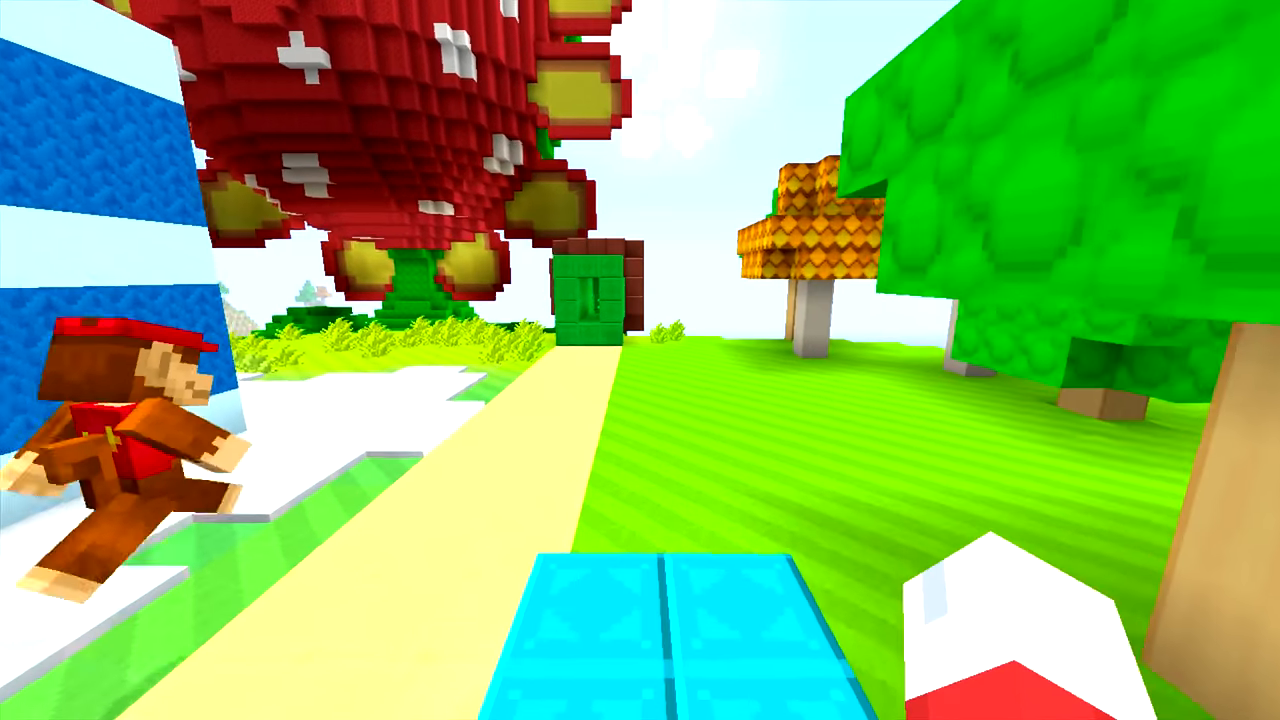
{"action": "mouse_move", "coordinate": [640, 360]}
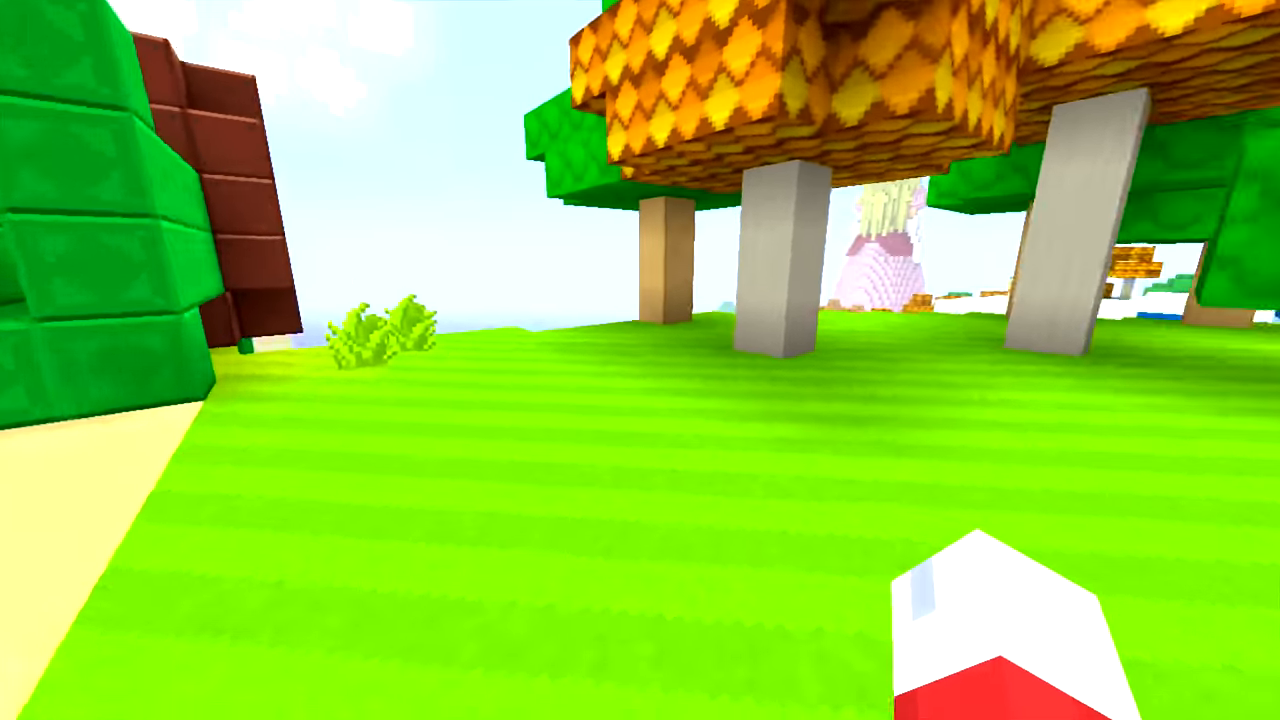
{"action": "mouse_move", "coordinate": [640, 360]}
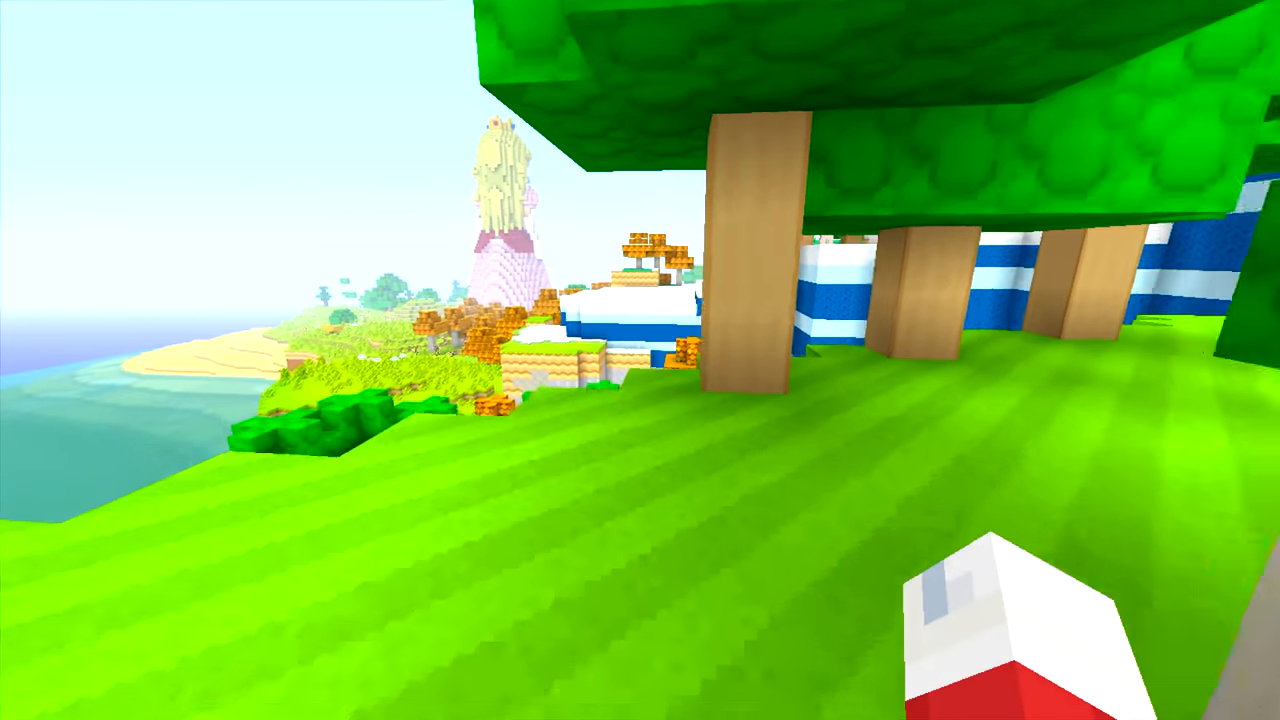
{"action": "mouse_move", "coordinate": [640, 360]}
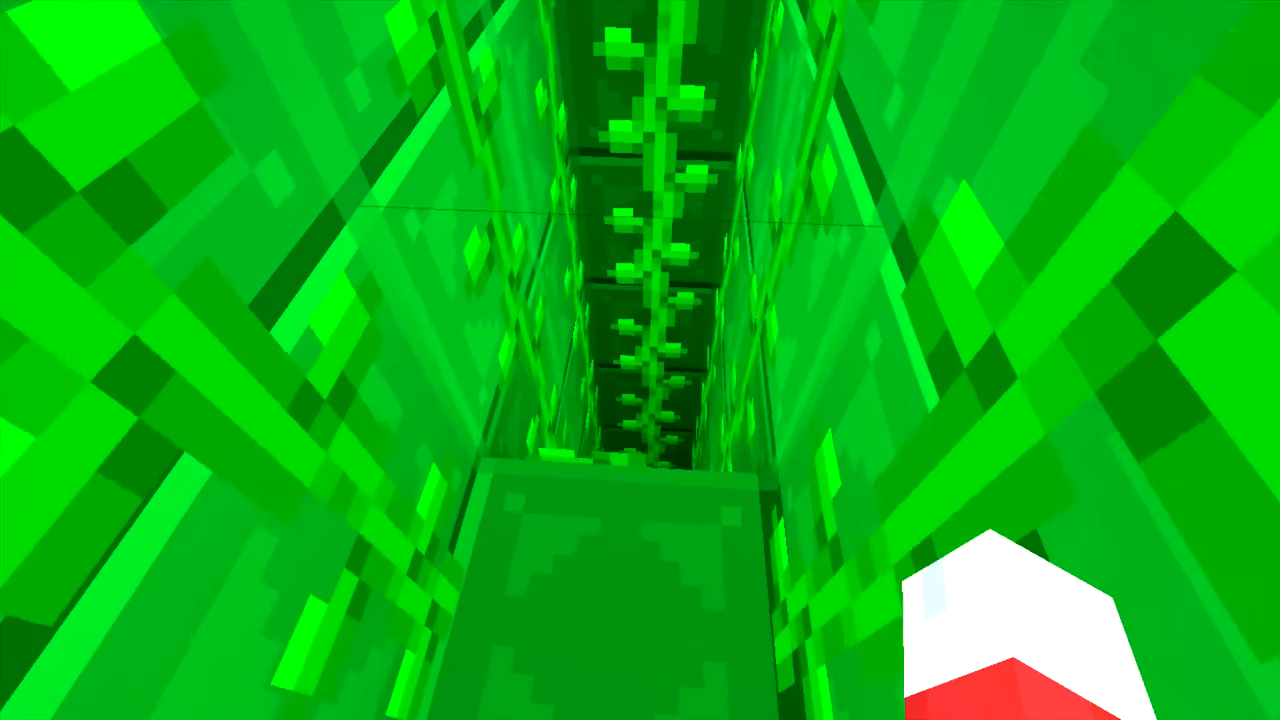
{"action": "mouse_move", "coordinate": [640, 360]}
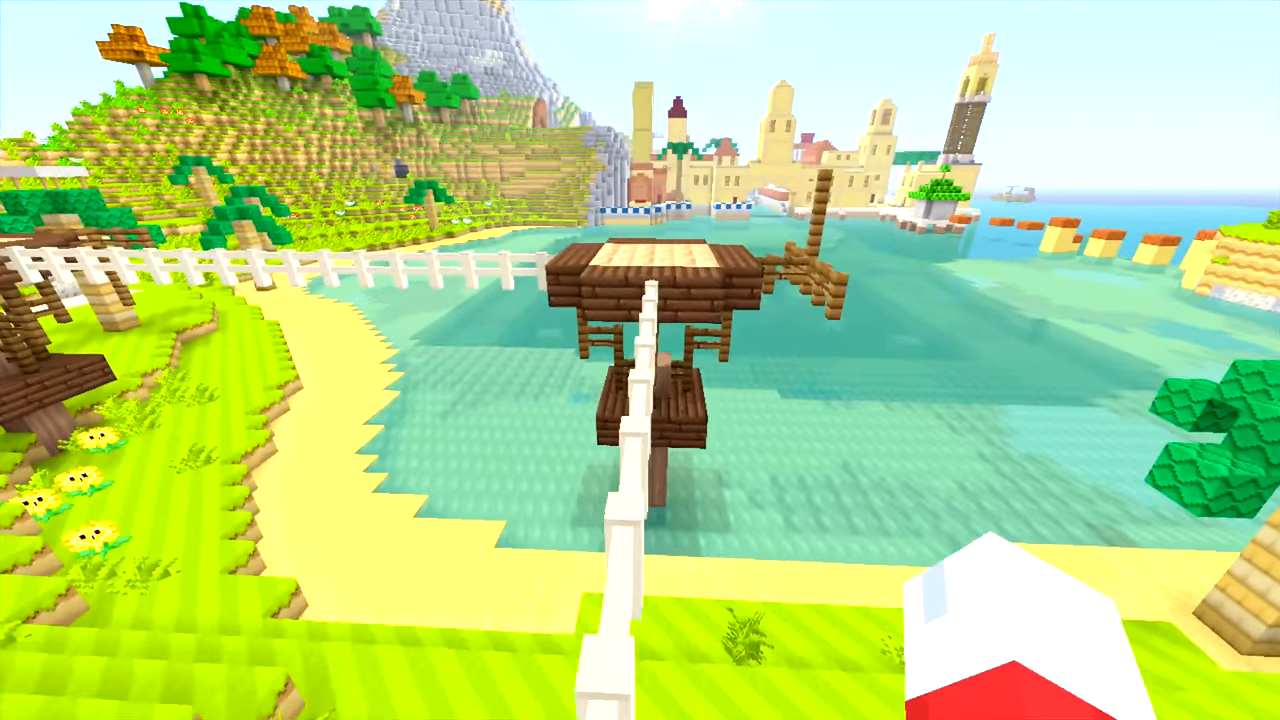
{"action": "mouse_move", "coordinate": [640, 360]}
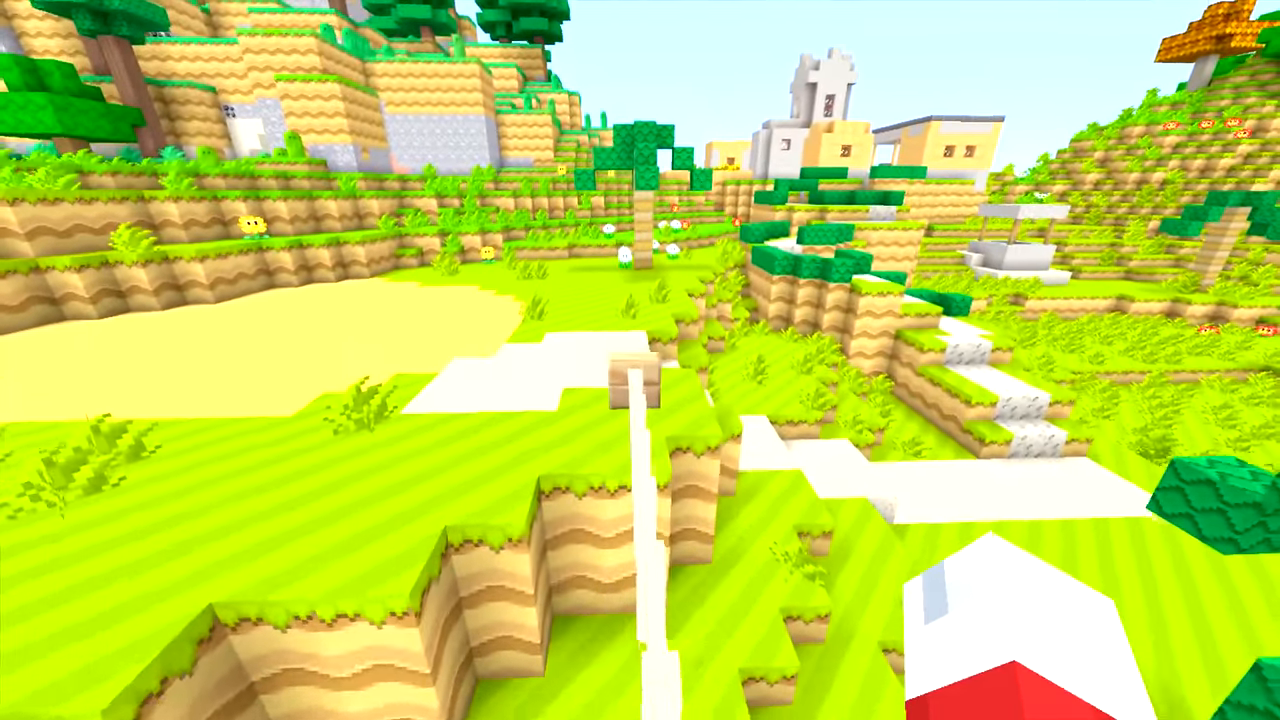
{"action": "mouse_move", "coordinate": [640, 360]}
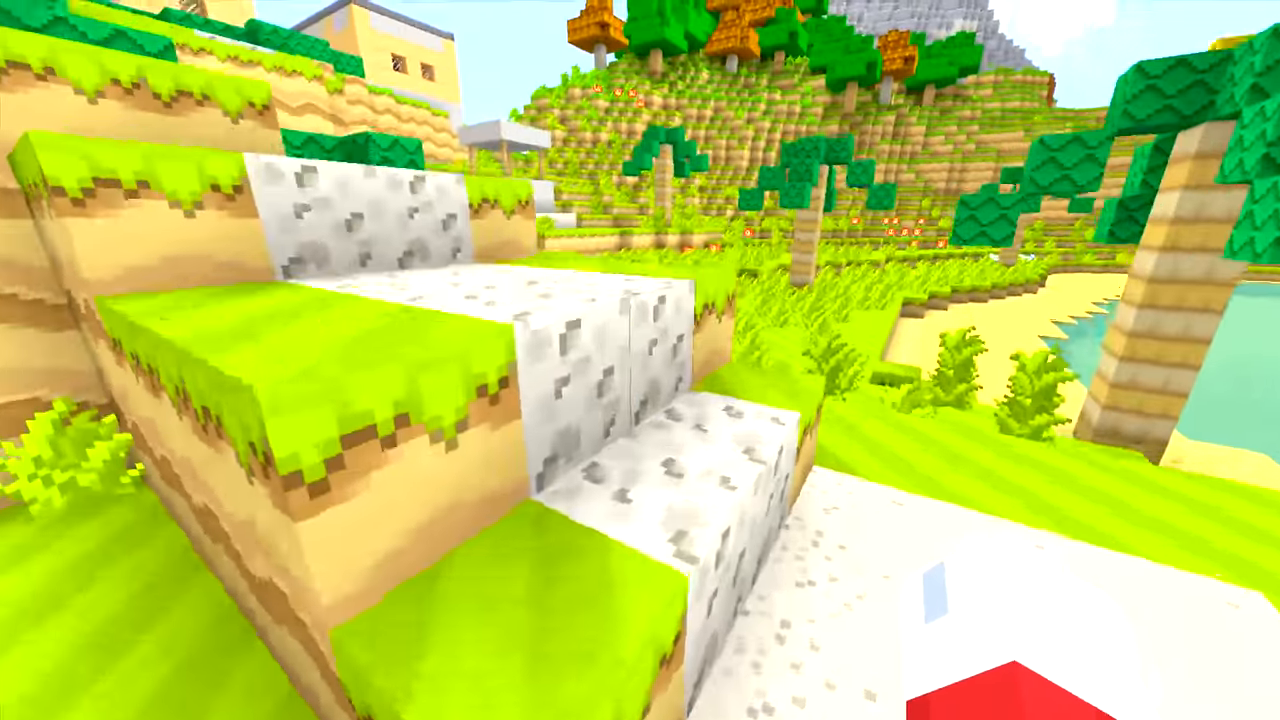
{"action": "mouse_move", "coordinate": [640, 360]}
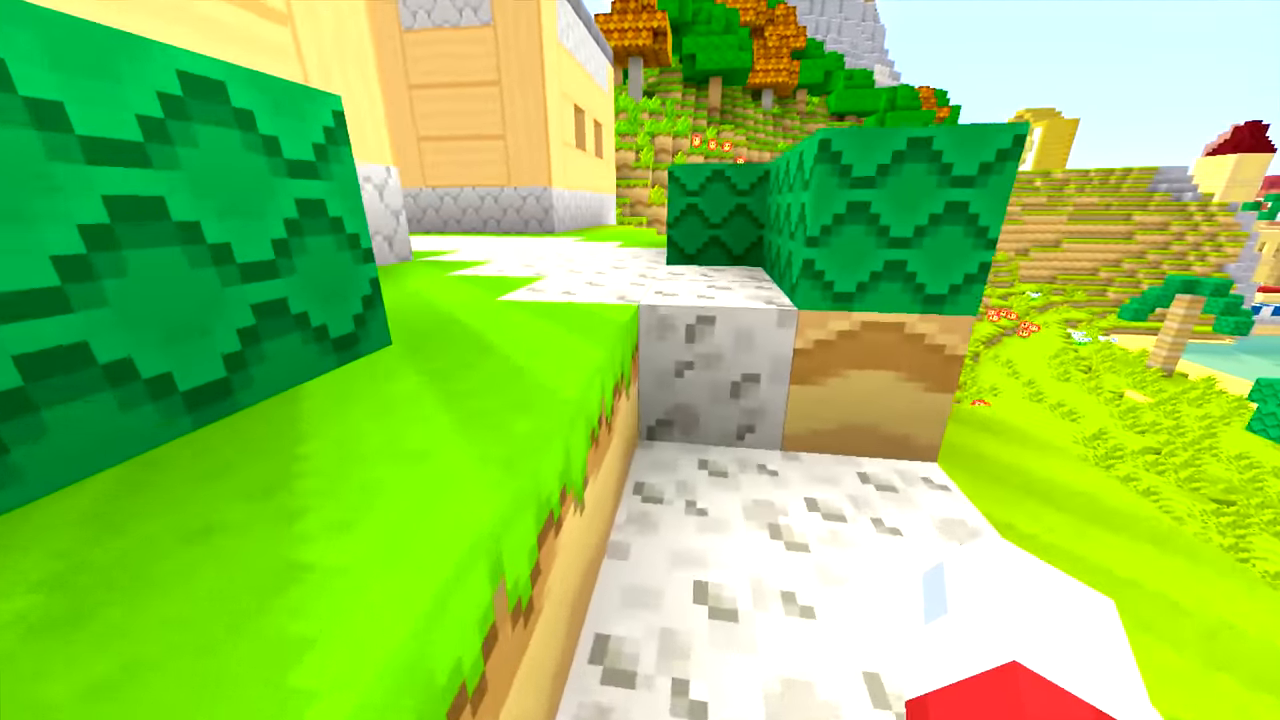
{"action": "mouse_move", "coordinate": [640, 360]}
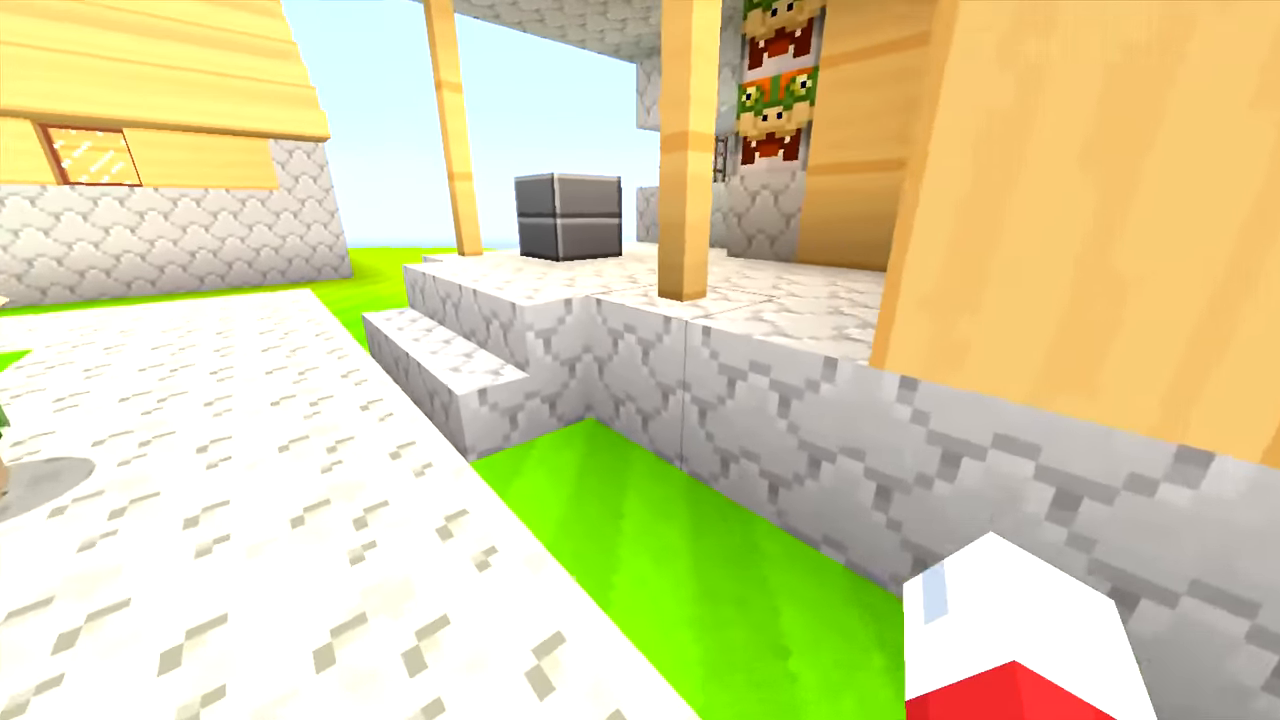
{"action": "mouse_move", "coordinate": [640, 360]}
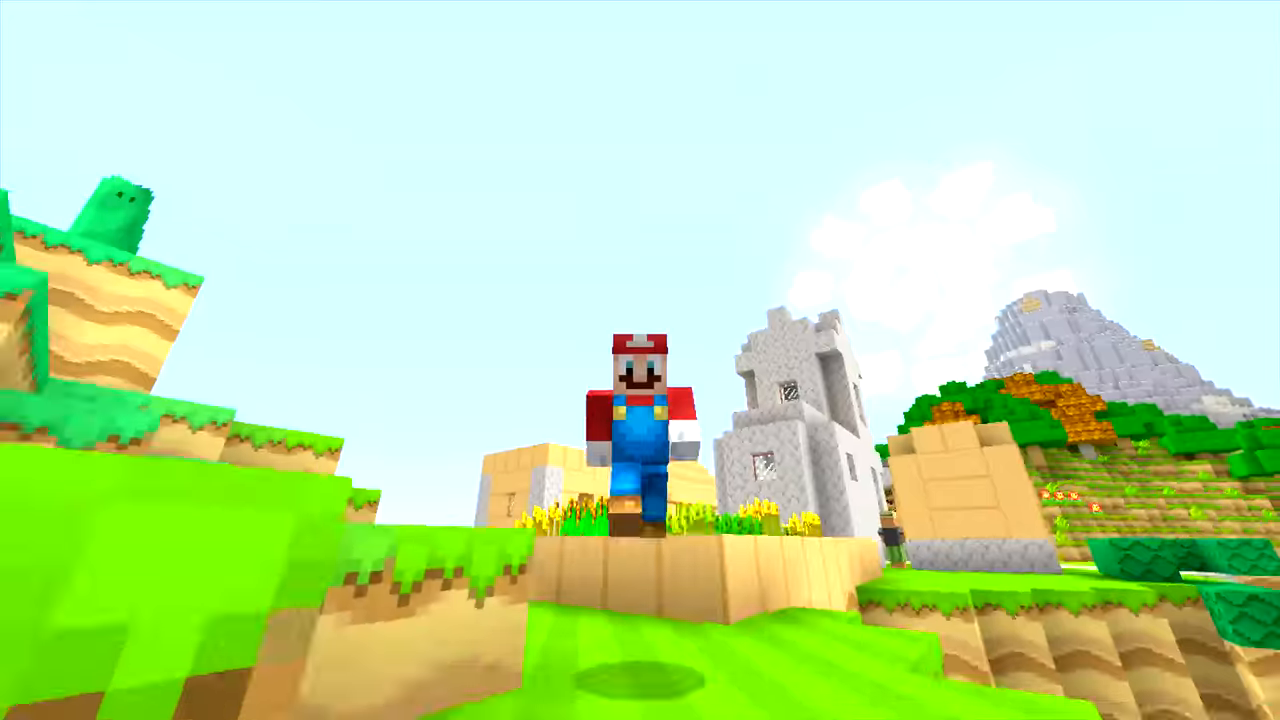
{"action": "mouse_move", "coordinate": [640, 360]}
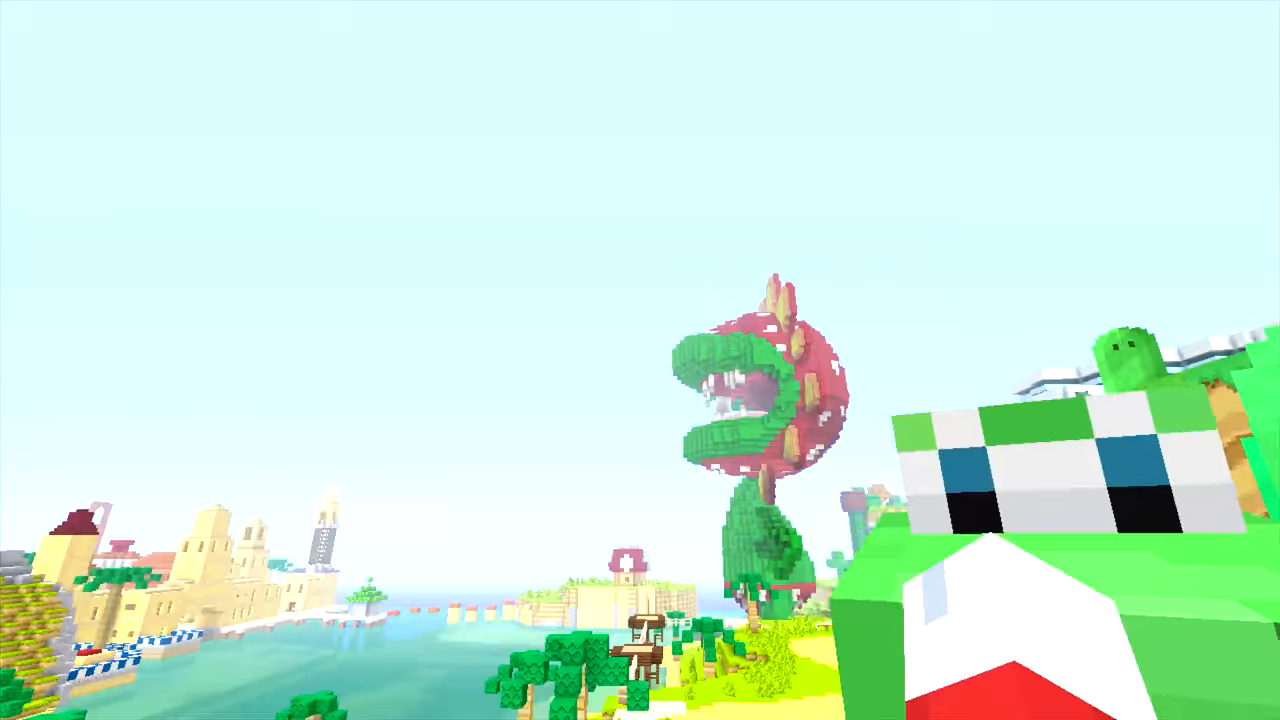
{"action": "mouse_move", "coordinate": [640, 360]}
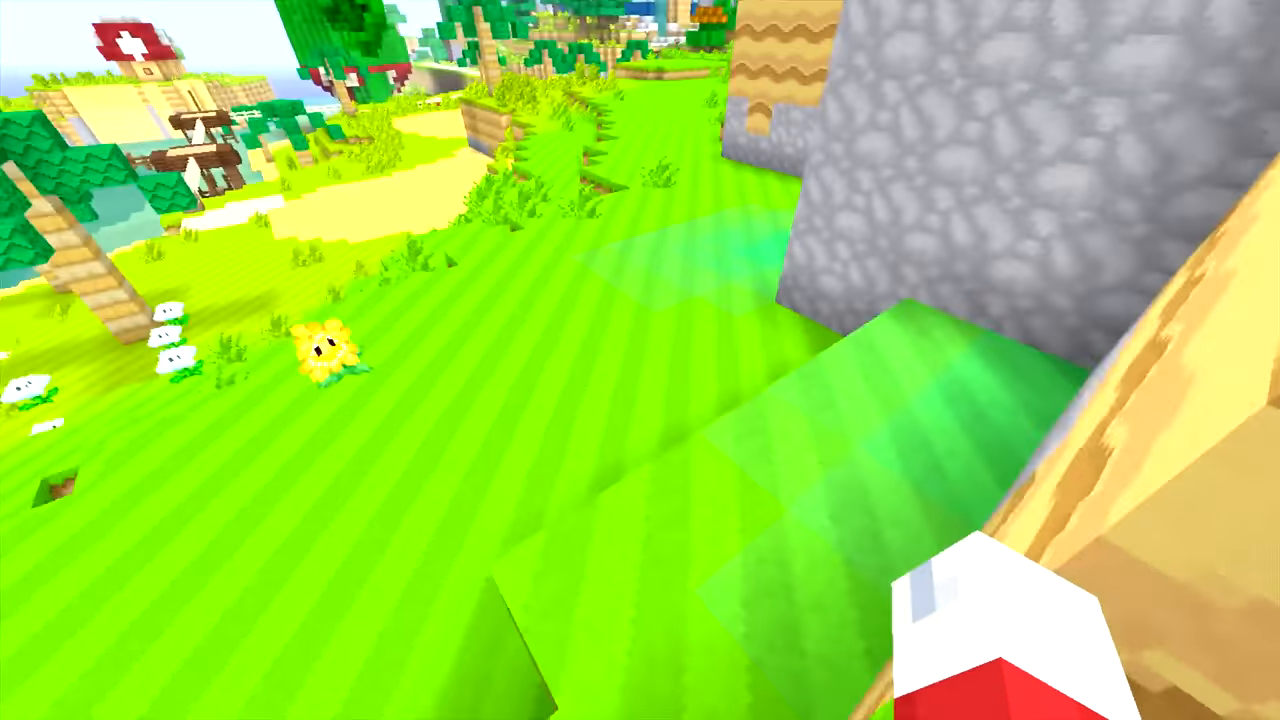
{"action": "mouse_move", "coordinate": [640, 360]}
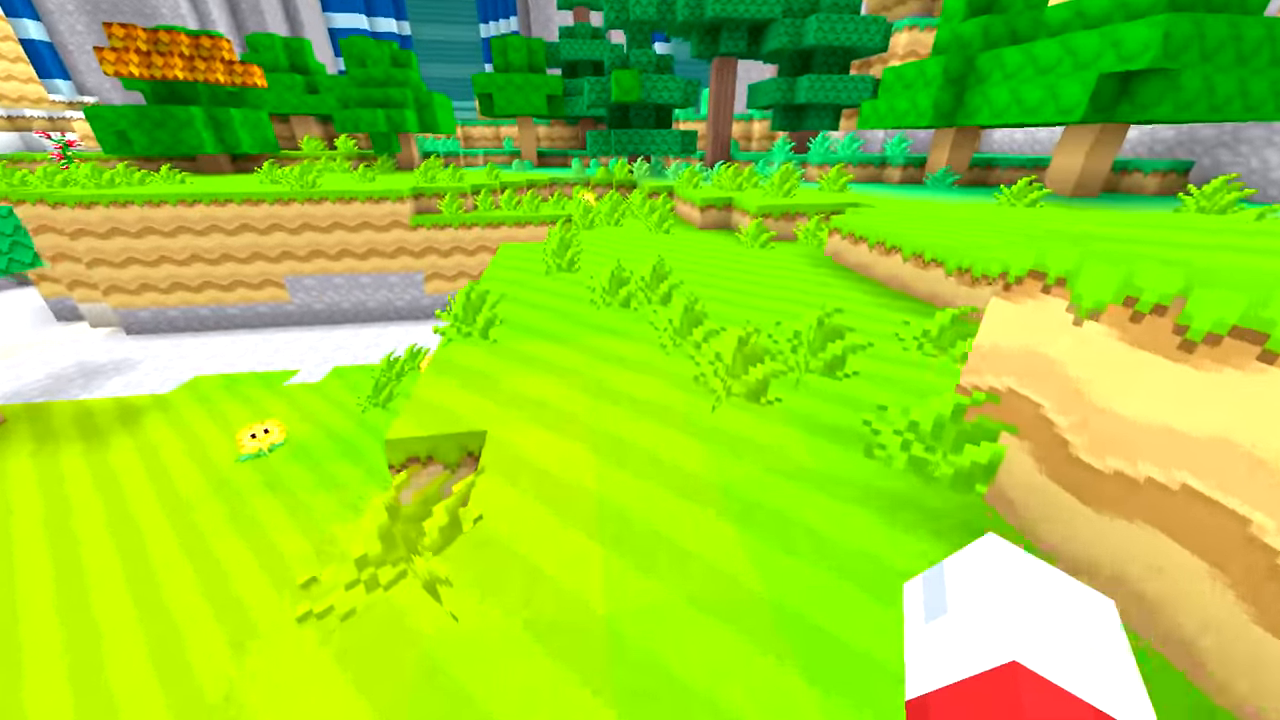
{"action": "mouse_move", "coordinate": [640, 360]}
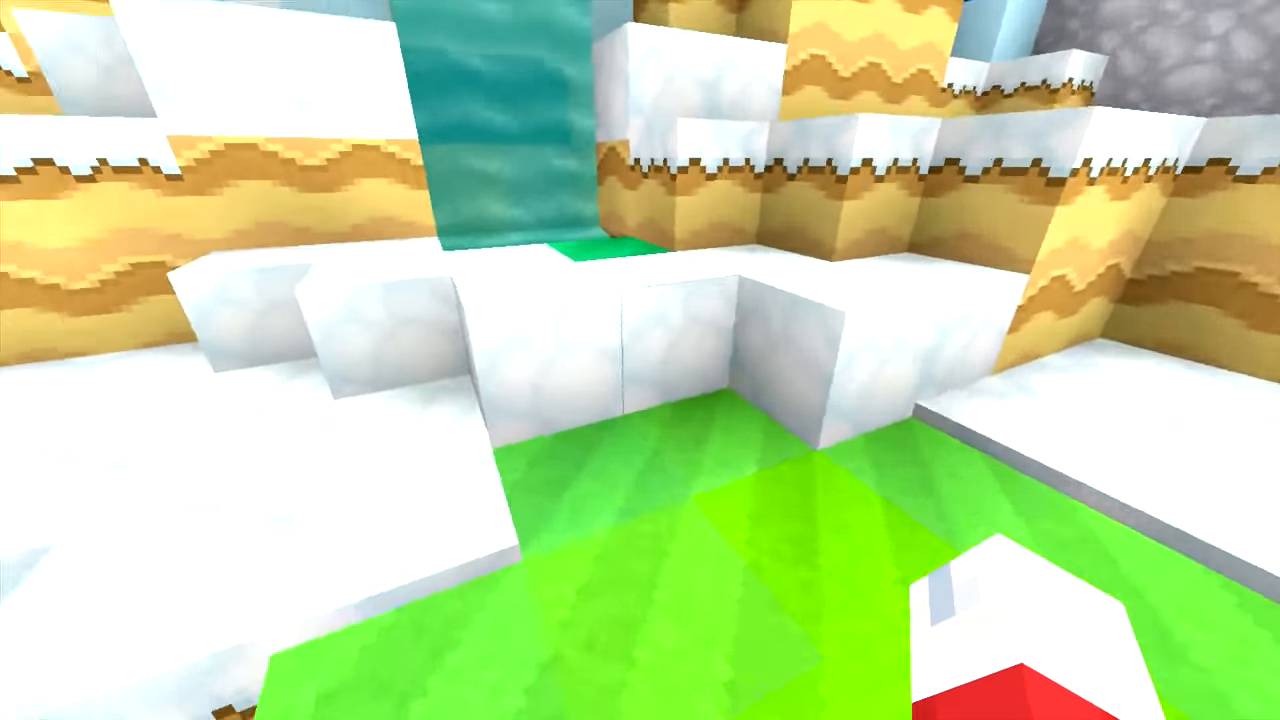
{"action": "mouse_move", "coordinate": [640, 360]}
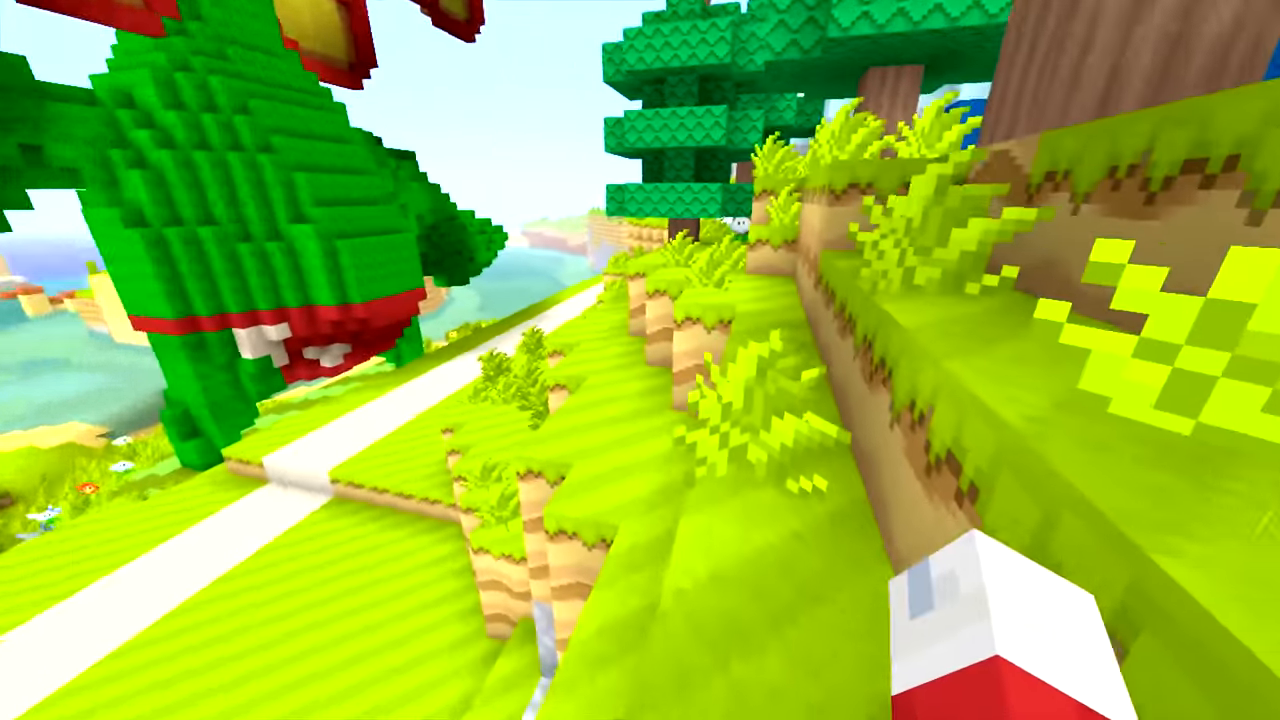
{"action": "mouse_move", "coordinate": [640, 360]}
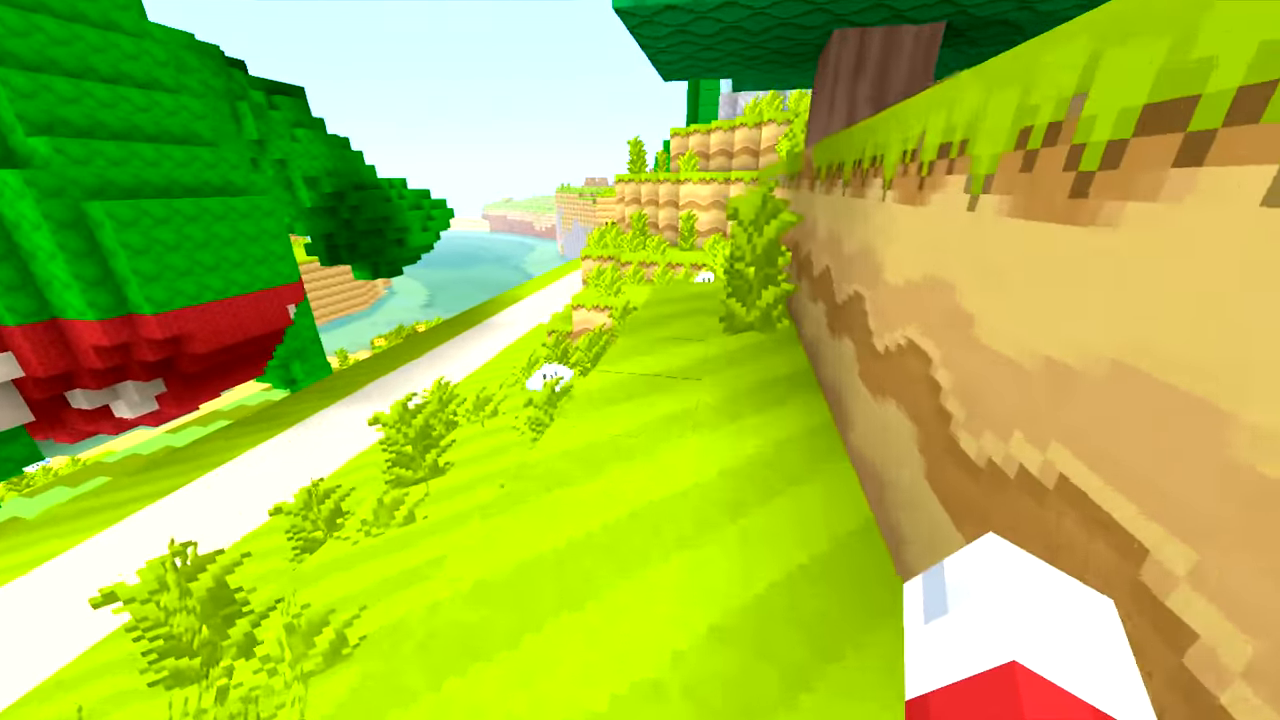
{"action": "mouse_move", "coordinate": [640, 360]}
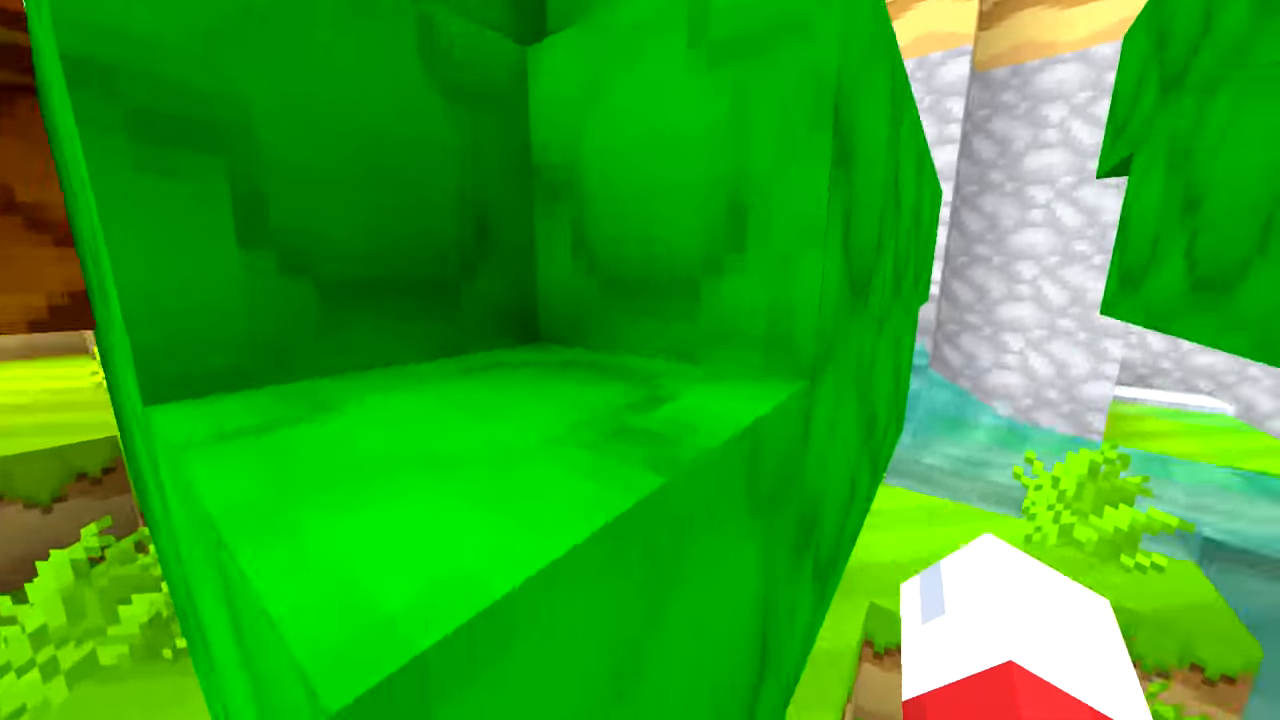
{"action": "mouse_move", "coordinate": [640, 360]}
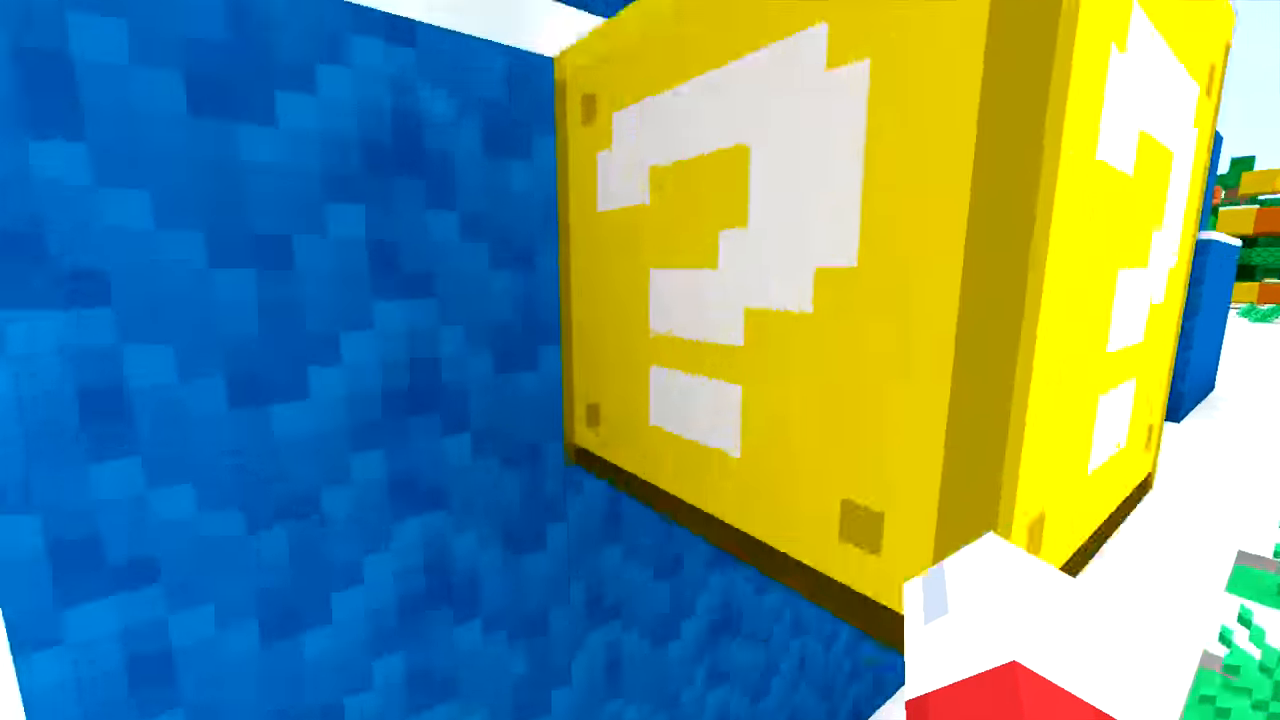
{"action": "mouse_move", "coordinate": [640, 360]}
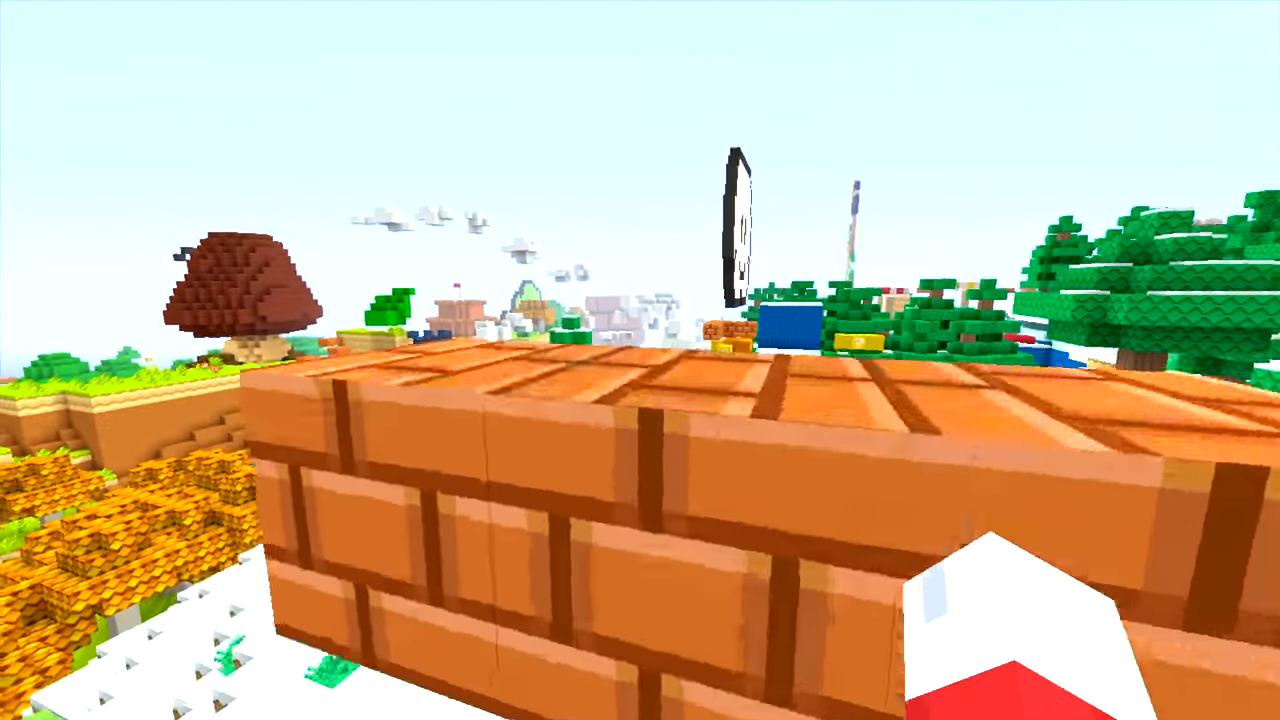
{"action": "mouse_move", "coordinate": [640, 360]}
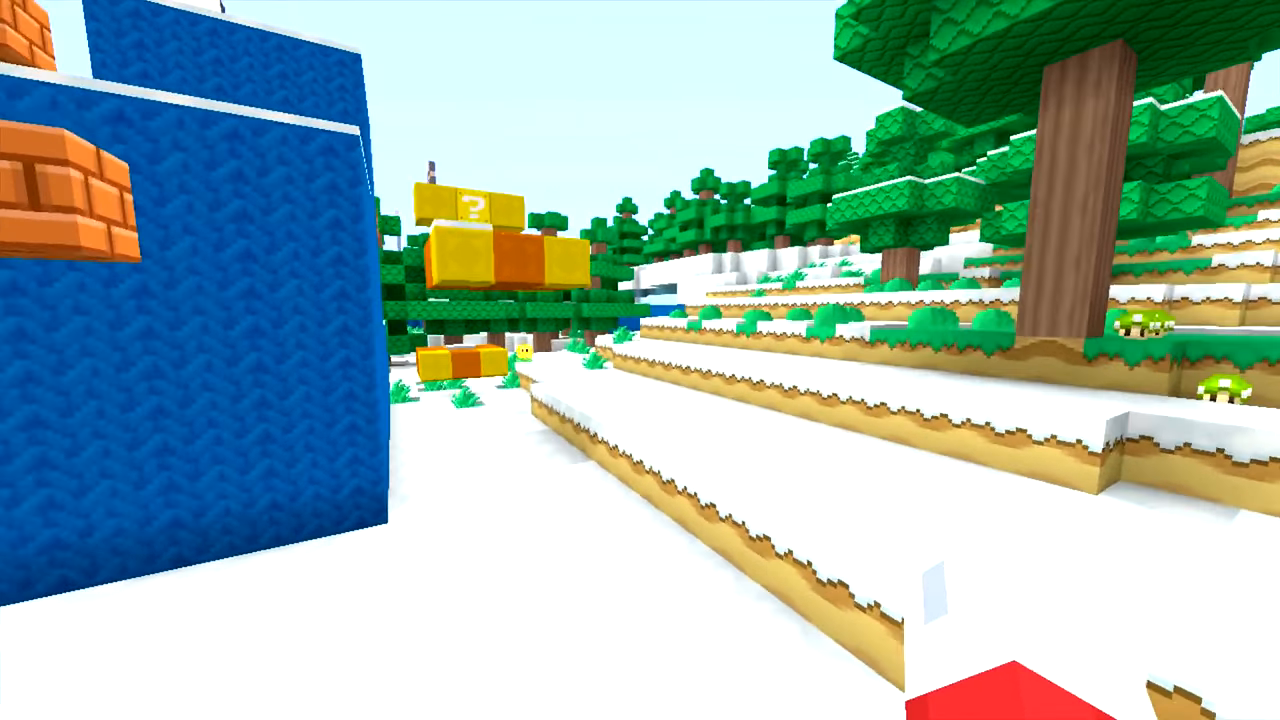
{"action": "mouse_move", "coordinate": [640, 360]}
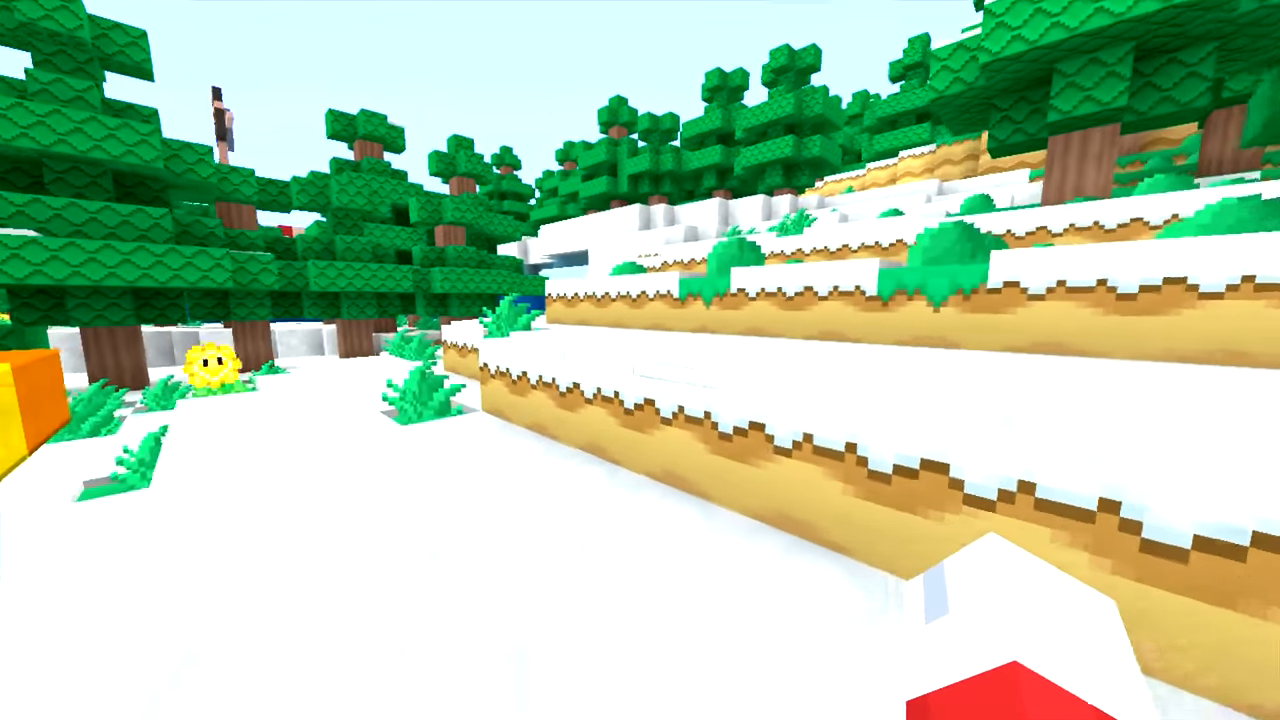
{"action": "mouse_move", "coordinate": [640, 360]}
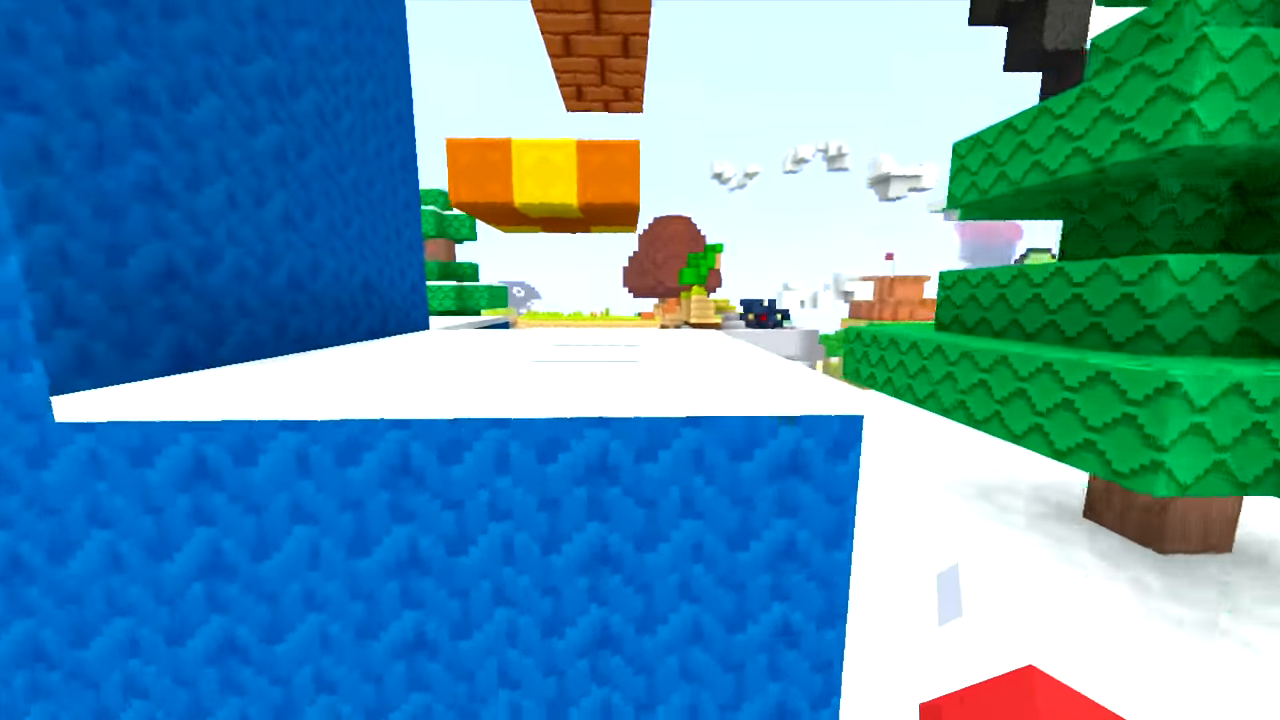
{"action": "mouse_move", "coordinate": [640, 360]}
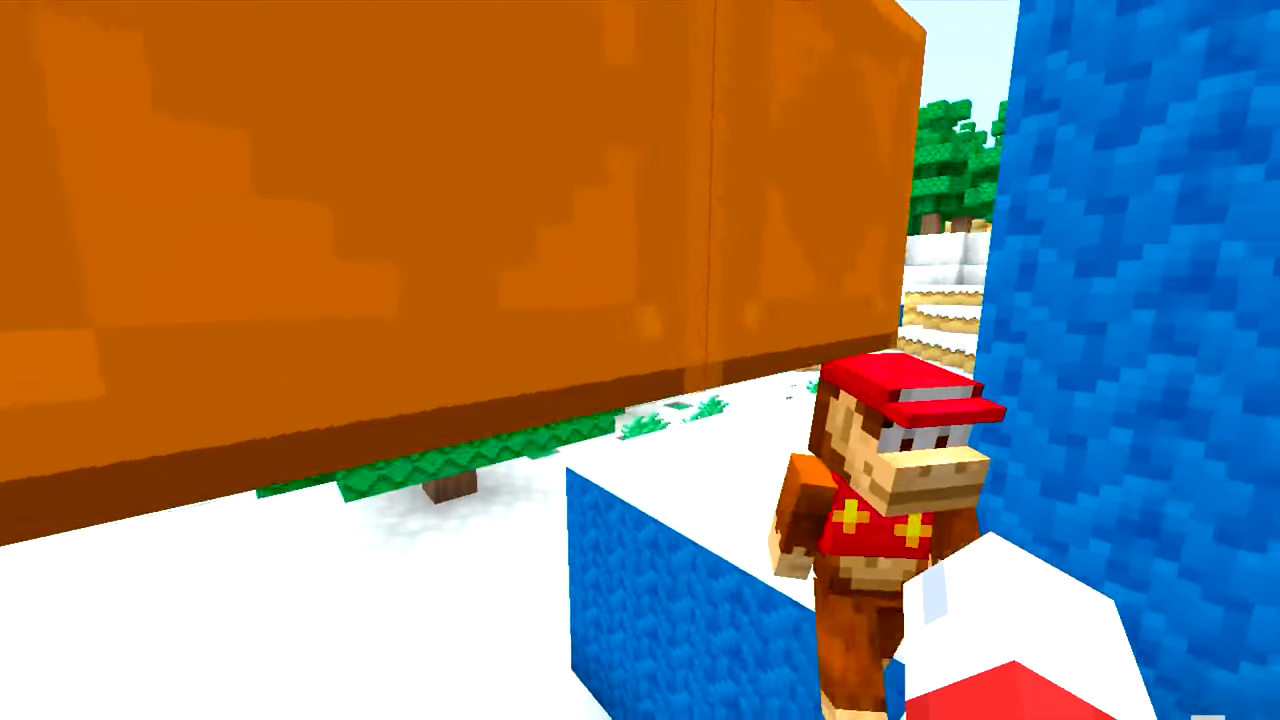
{"action": "mouse_move", "coordinate": [640, 360]}
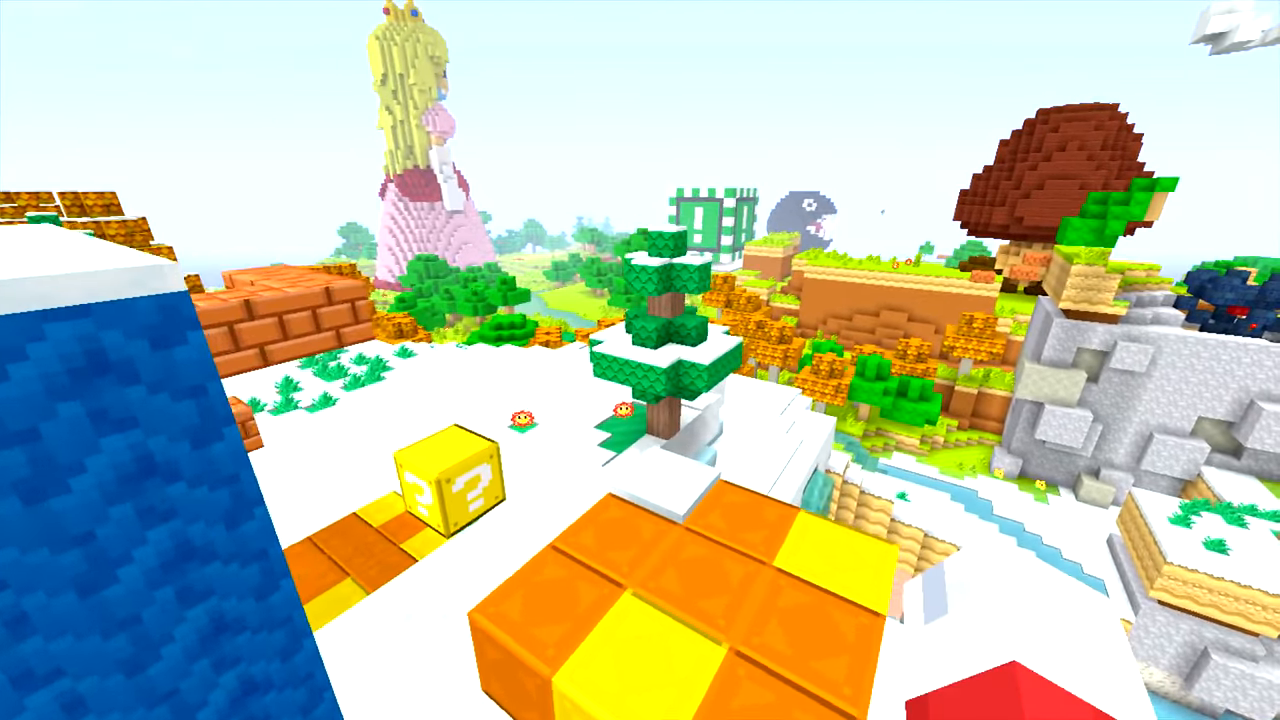
{"action": "mouse_move", "coordinate": [640, 360]}
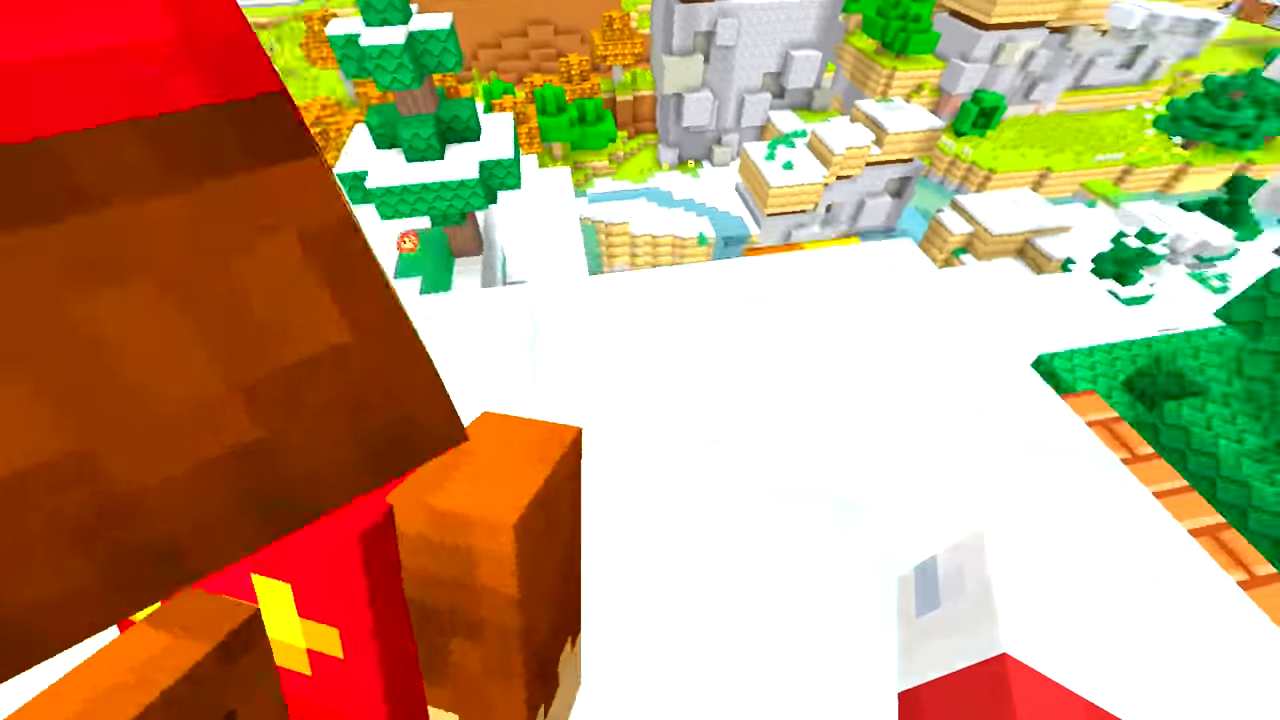
{"action": "mouse_move", "coordinate": [640, 360]}
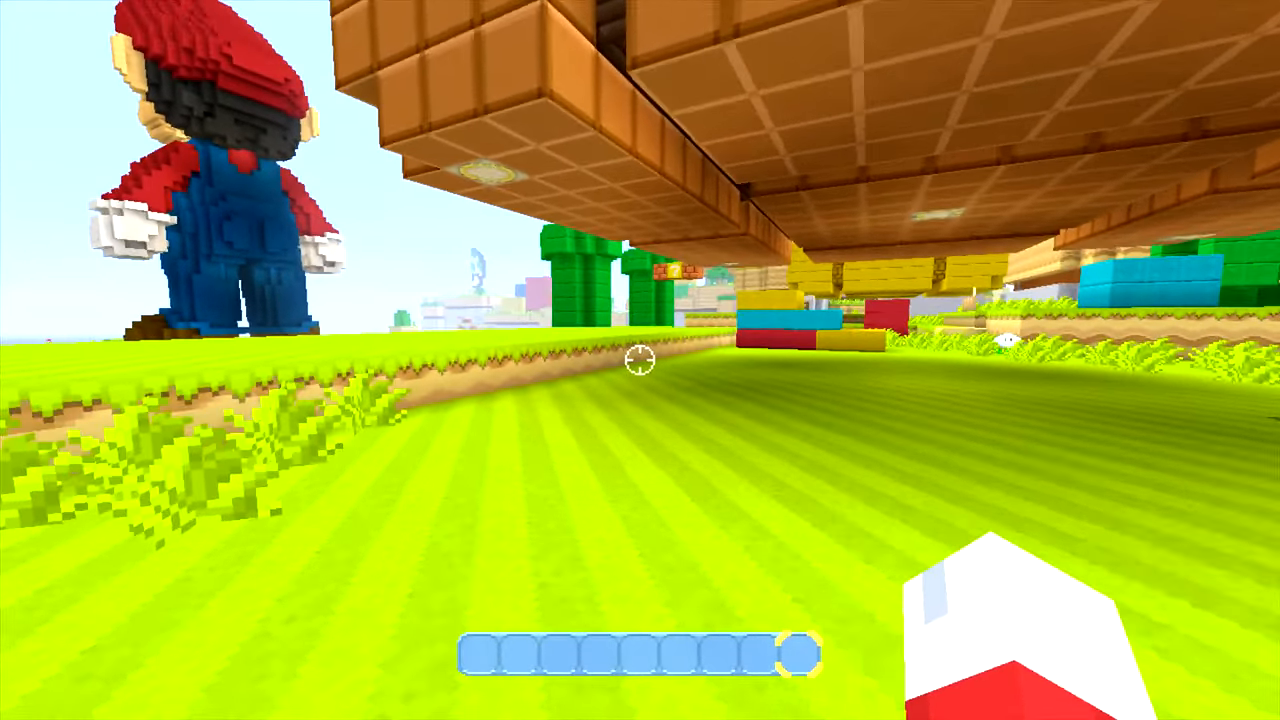
{"action": "mouse_move", "coordinate": [640, 360]}
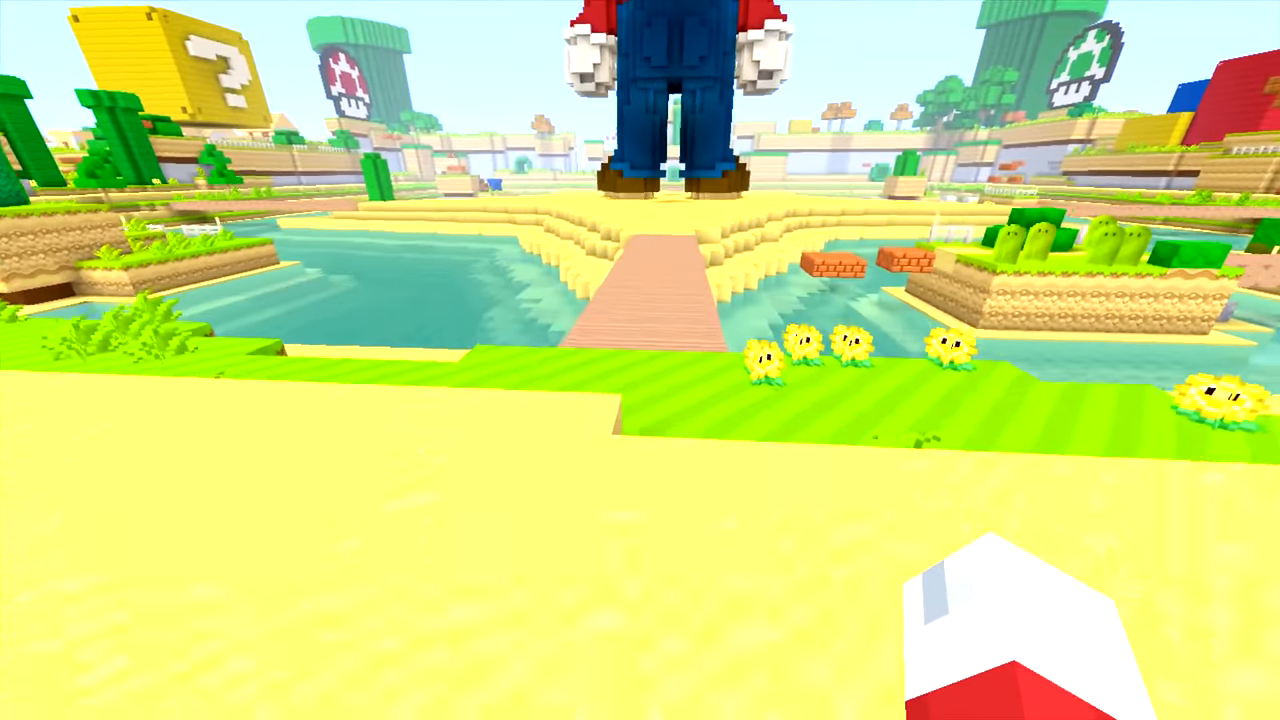
{"action": "key", "text": "w"}
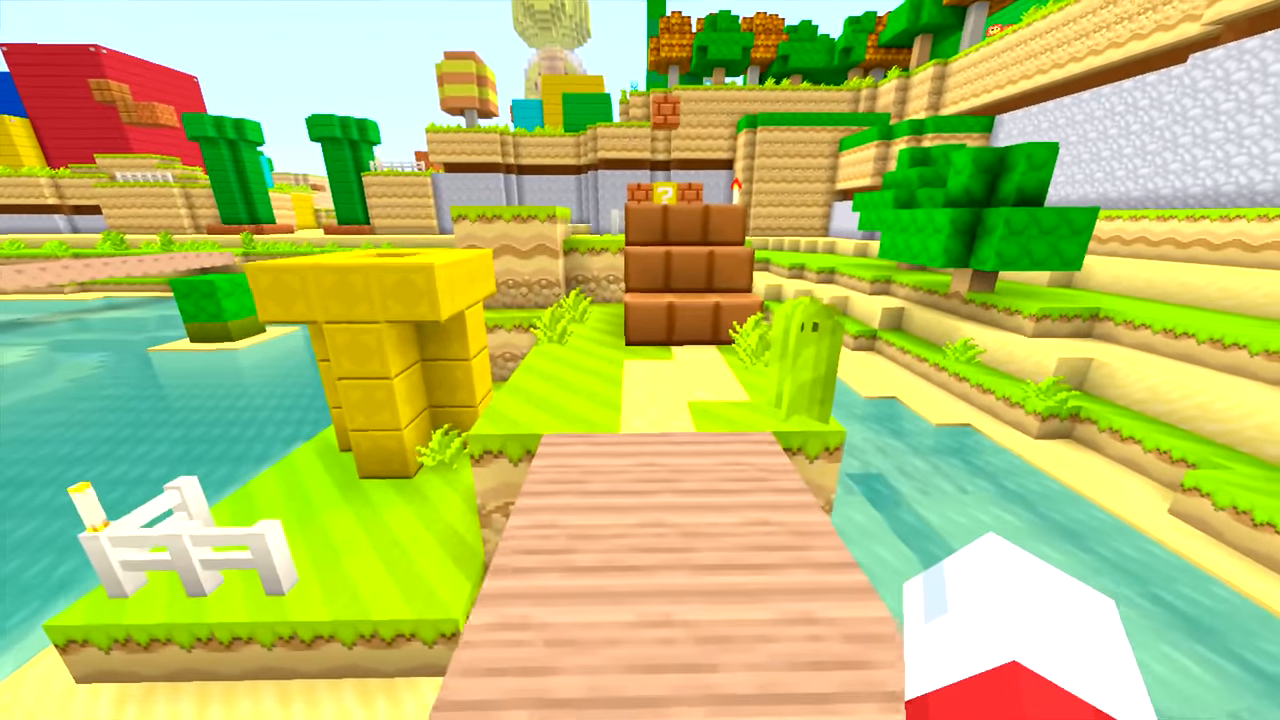
{"action": "mouse_move", "coordinate": [640, 360]}
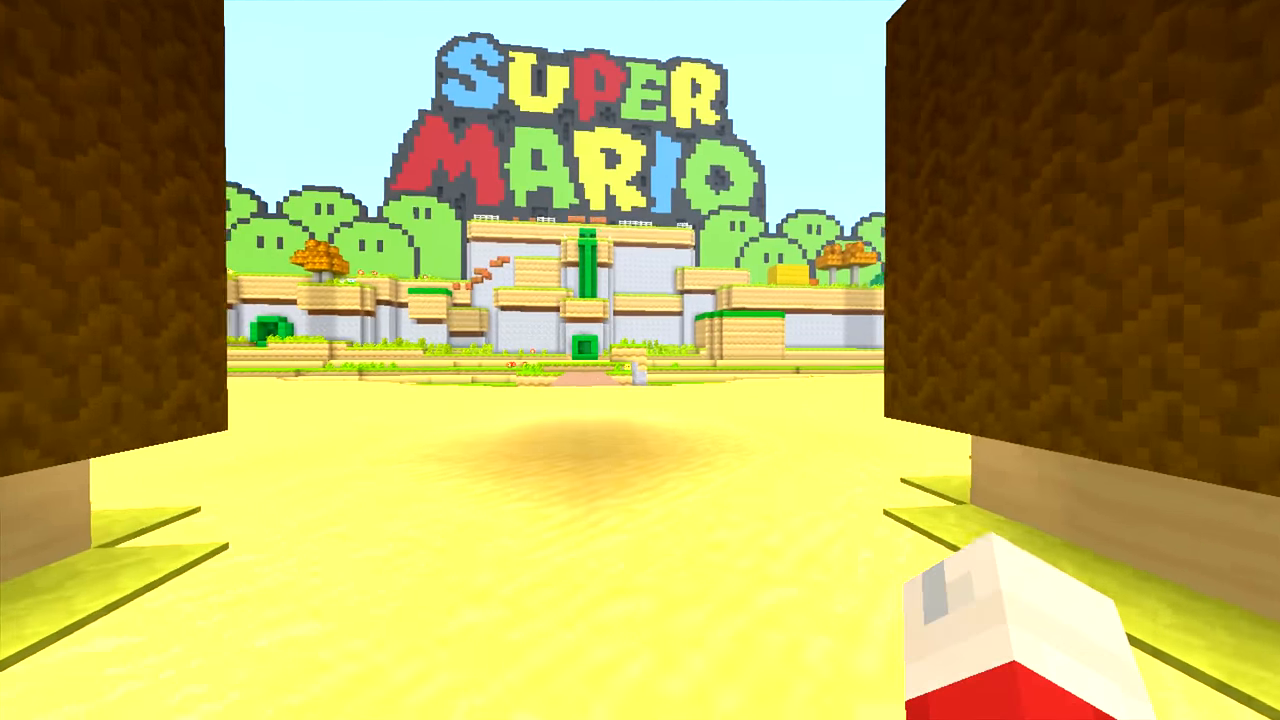
{"action": "key", "text": "w"}
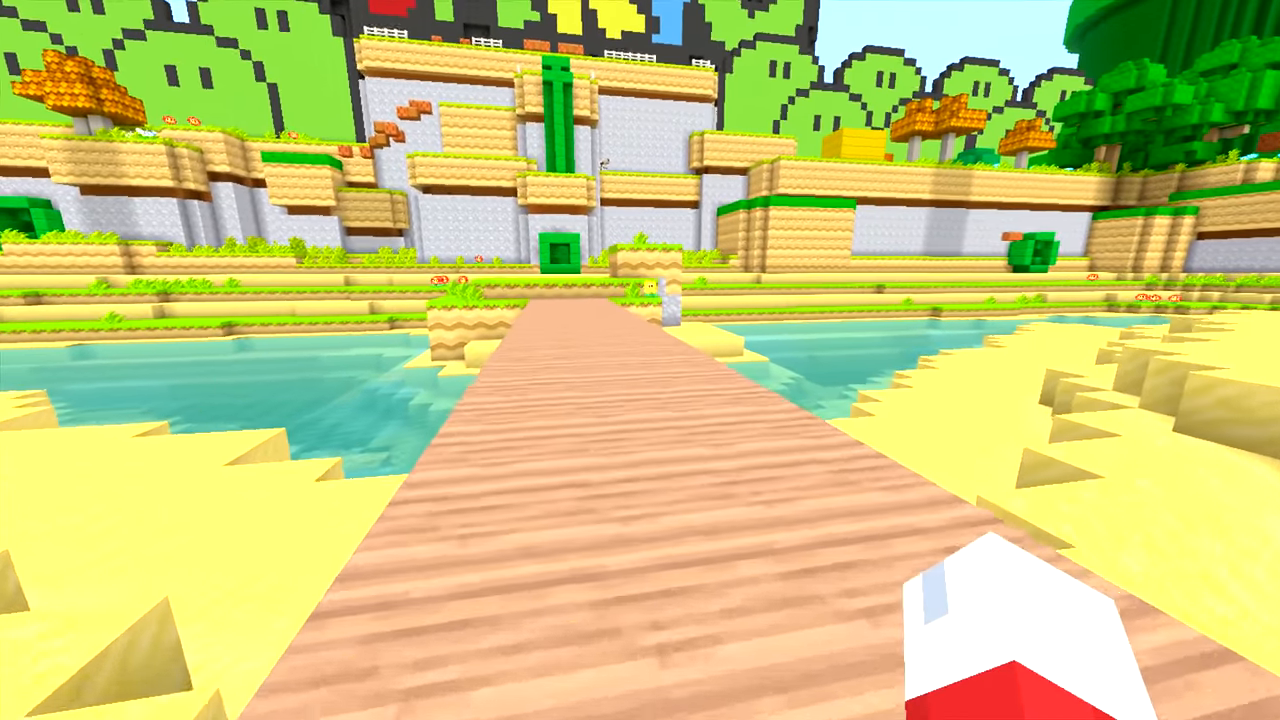
{"action": "key", "text": "w"}
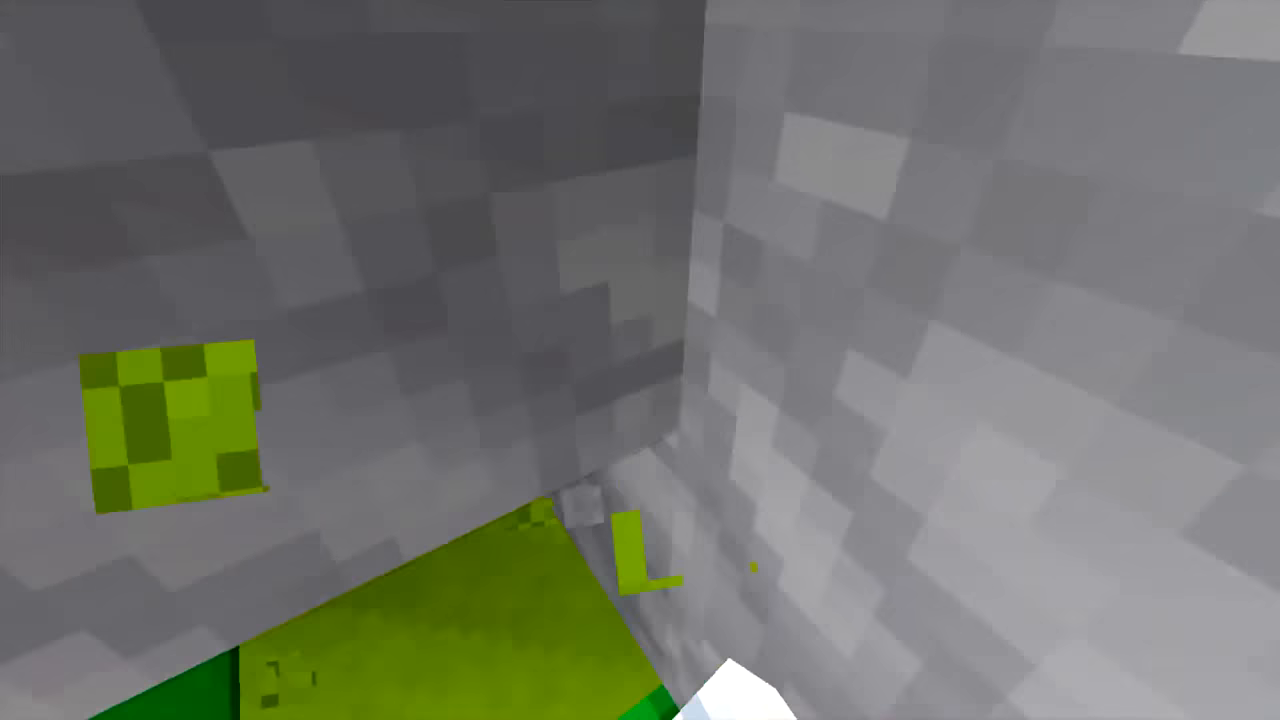
{"action": "mouse_move", "coordinate": [640, 360]}
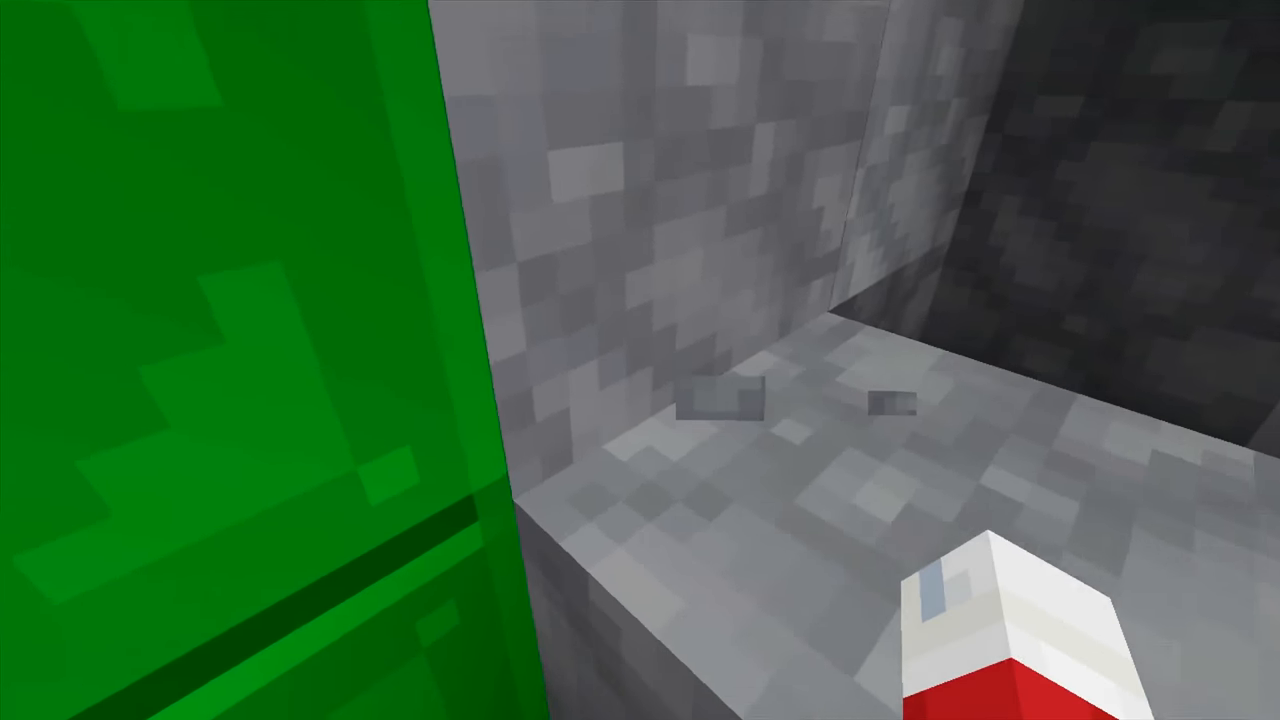
{"action": "mouse_move", "coordinate": [640, 360]}
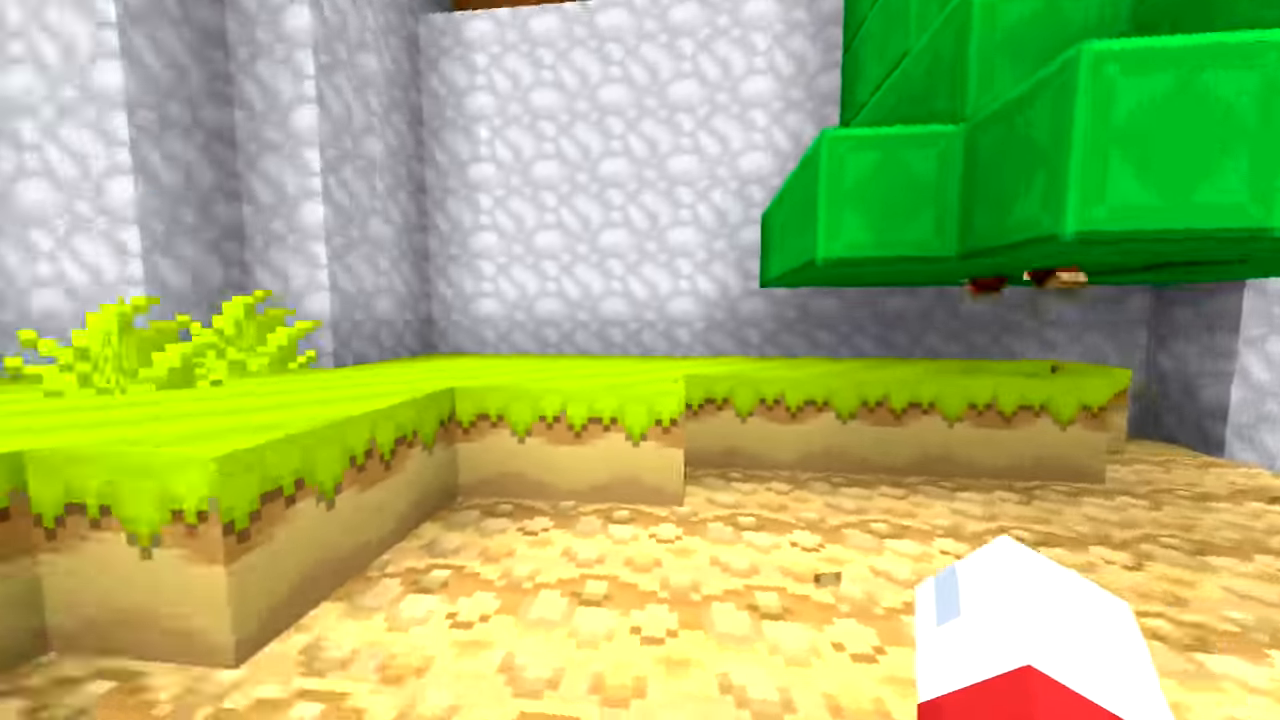
{"action": "mouse_move", "coordinate": [640, 360]}
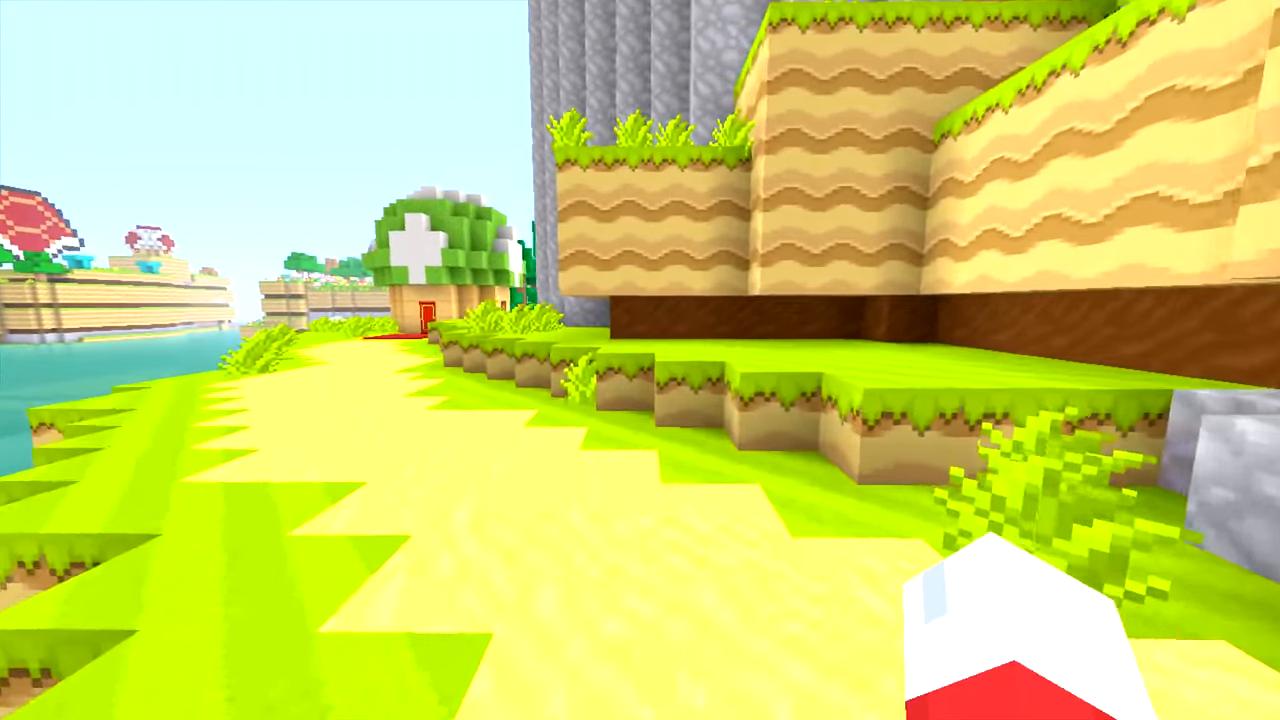
{"action": "mouse_move", "coordinate": [640, 360]}
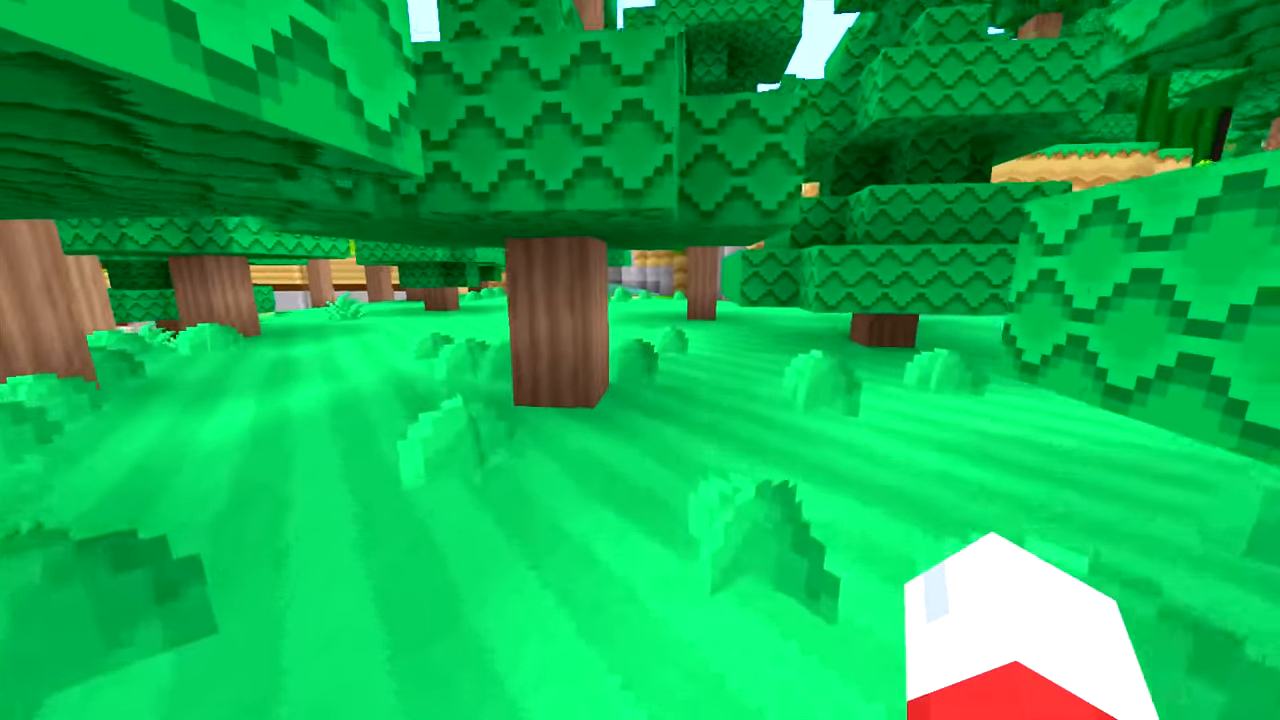
{"action": "mouse_move", "coordinate": [640, 360]}
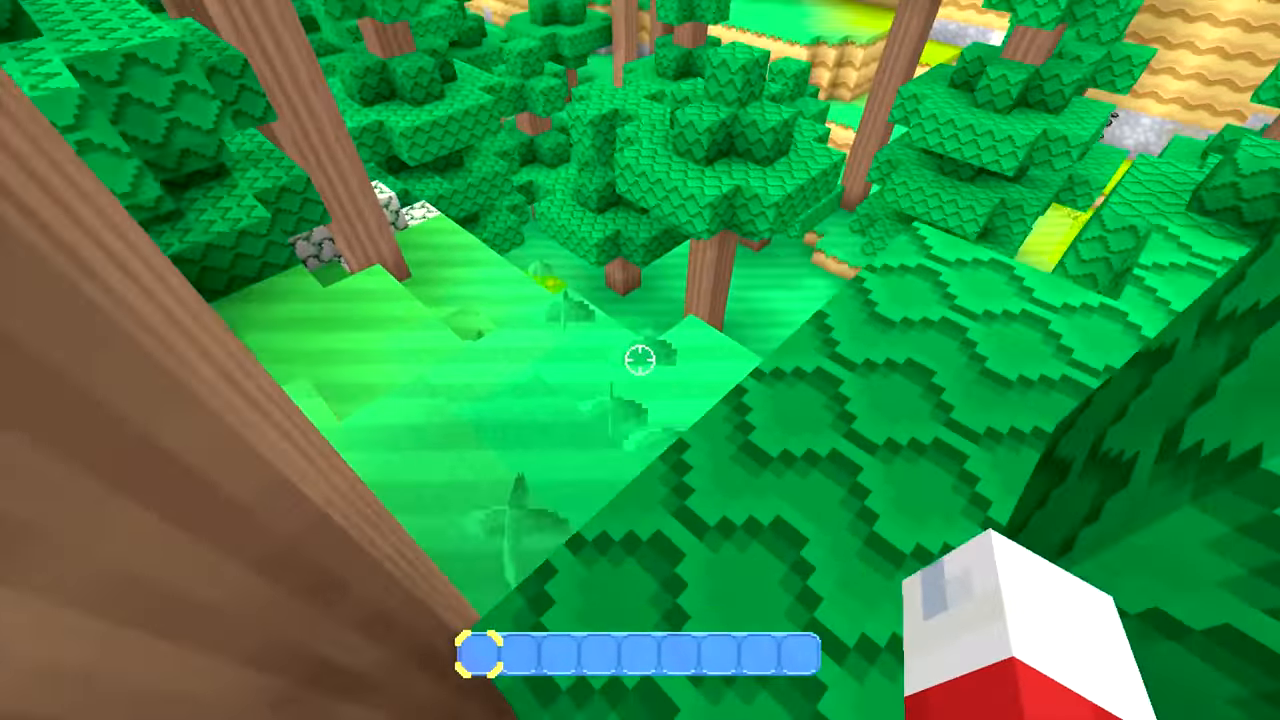
{"action": "mouse_move", "coordinate": [640, 360]}
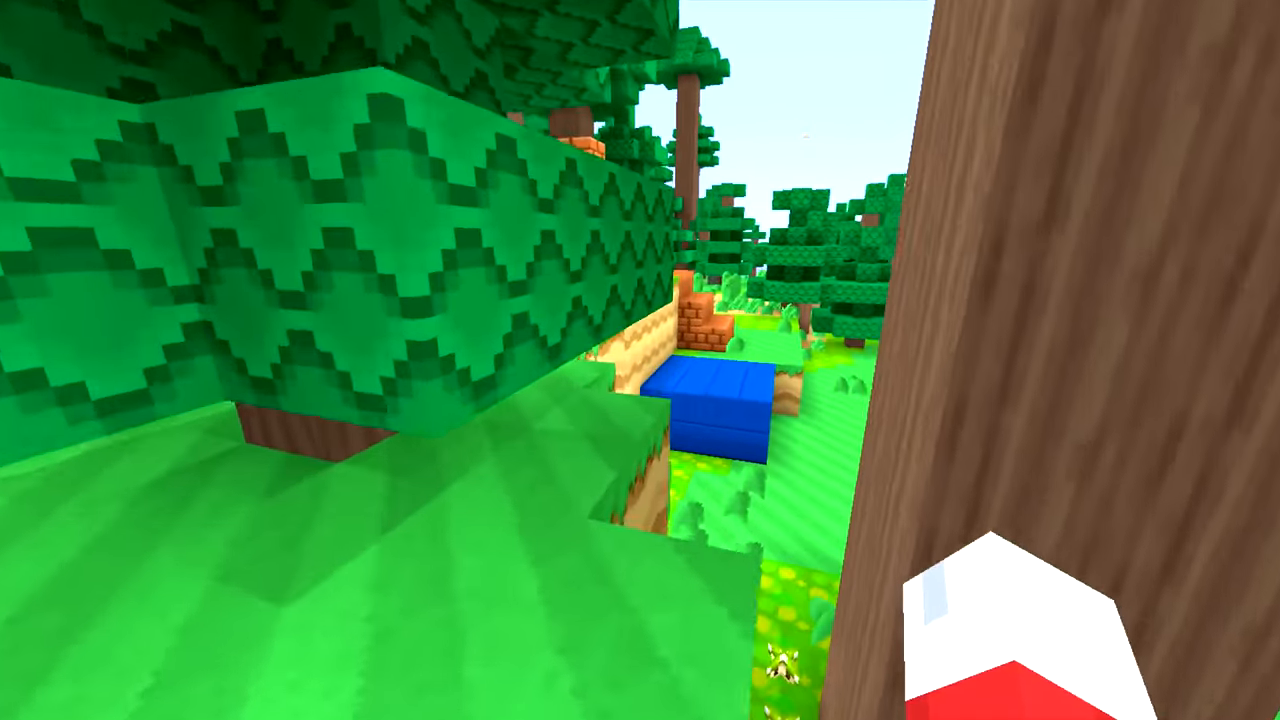
{"action": "mouse_move", "coordinate": [640, 360]}
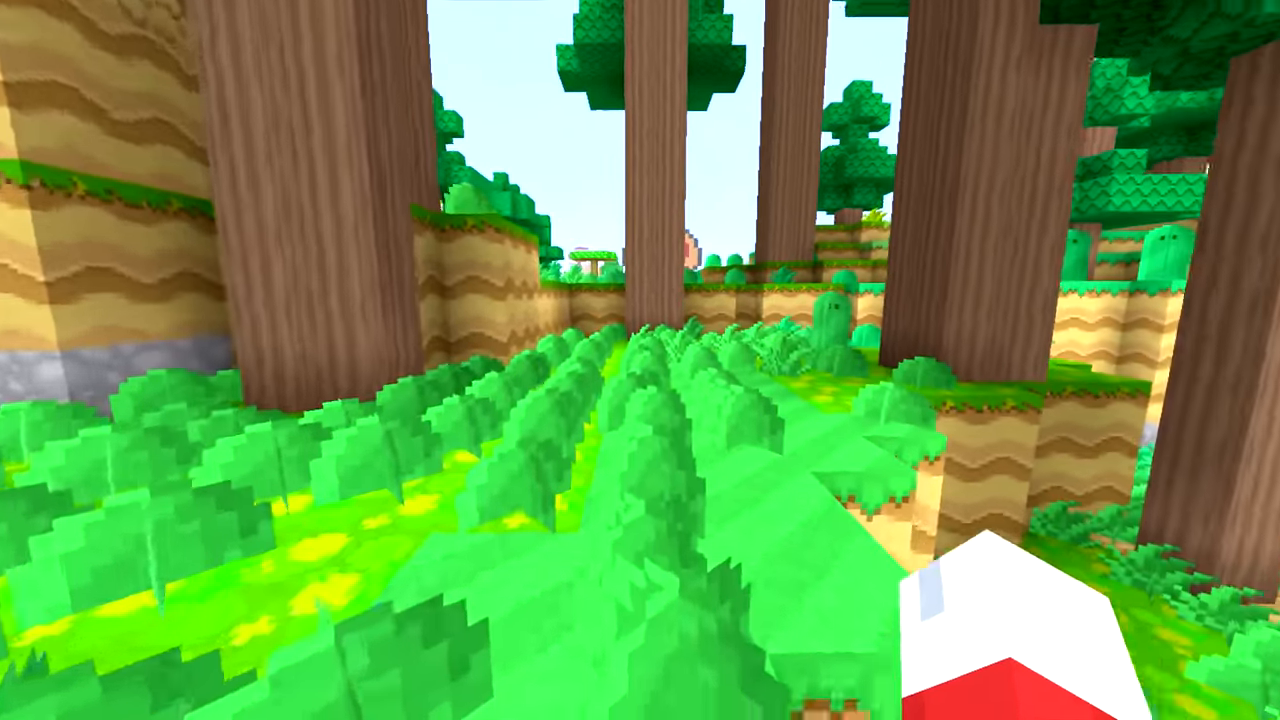
{"action": "mouse_move", "coordinate": [640, 360]}
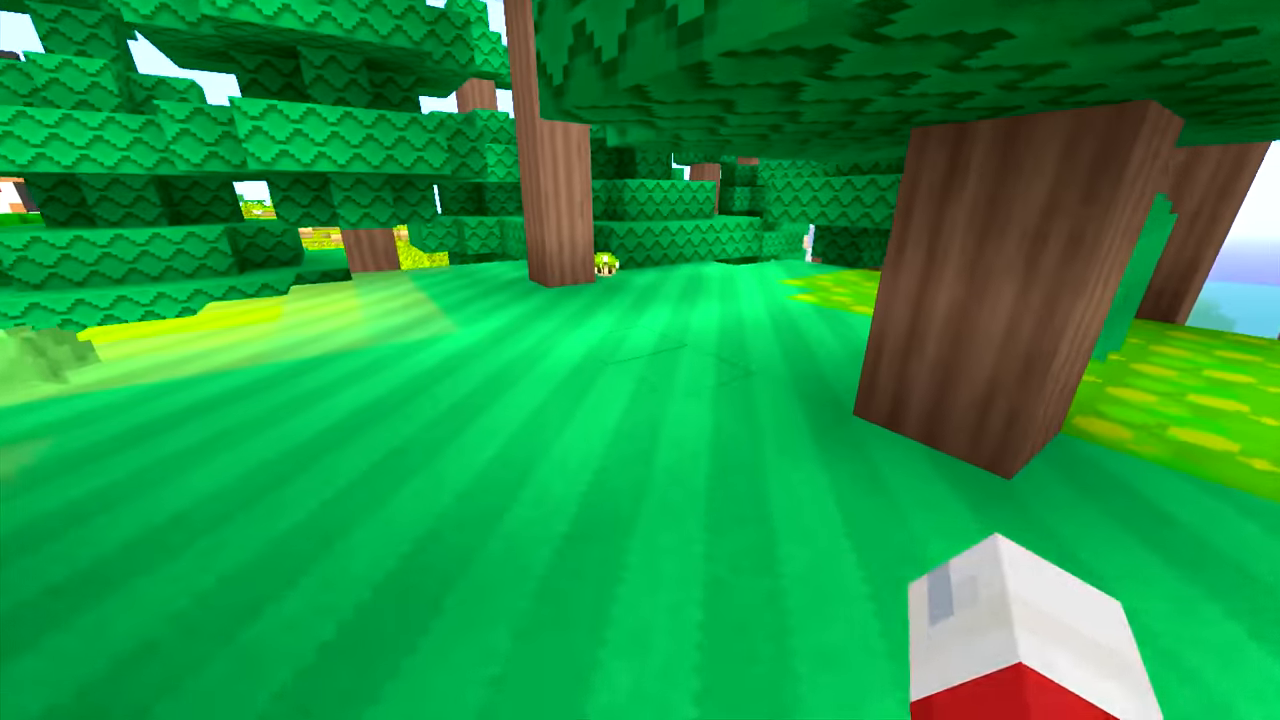
{"action": "mouse_move", "coordinate": [640, 360]}
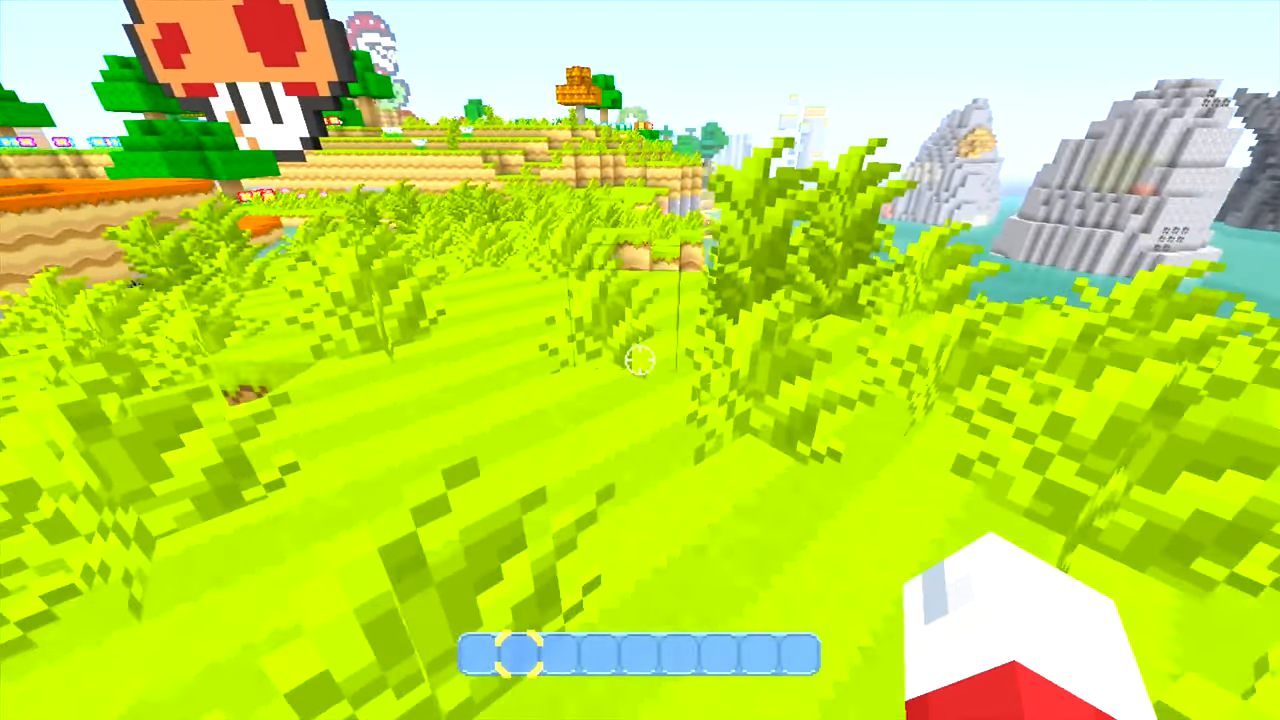
{"action": "mouse_move", "coordinate": [640, 360]}
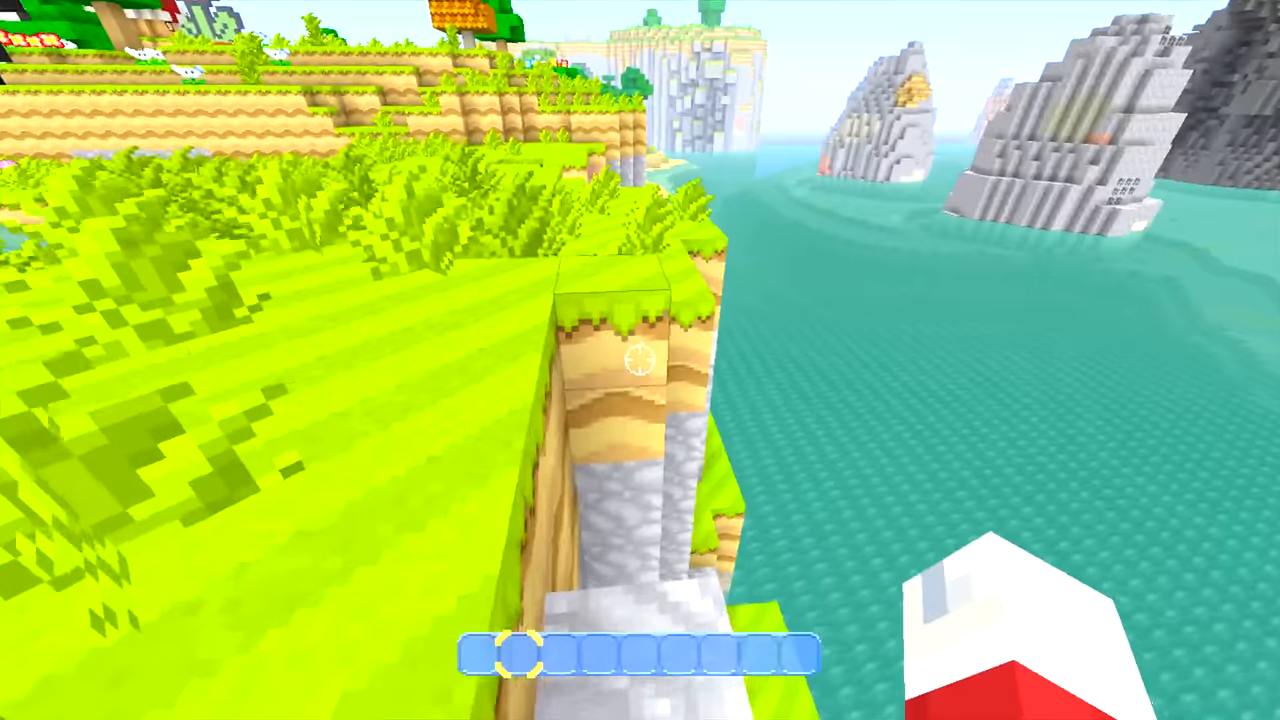